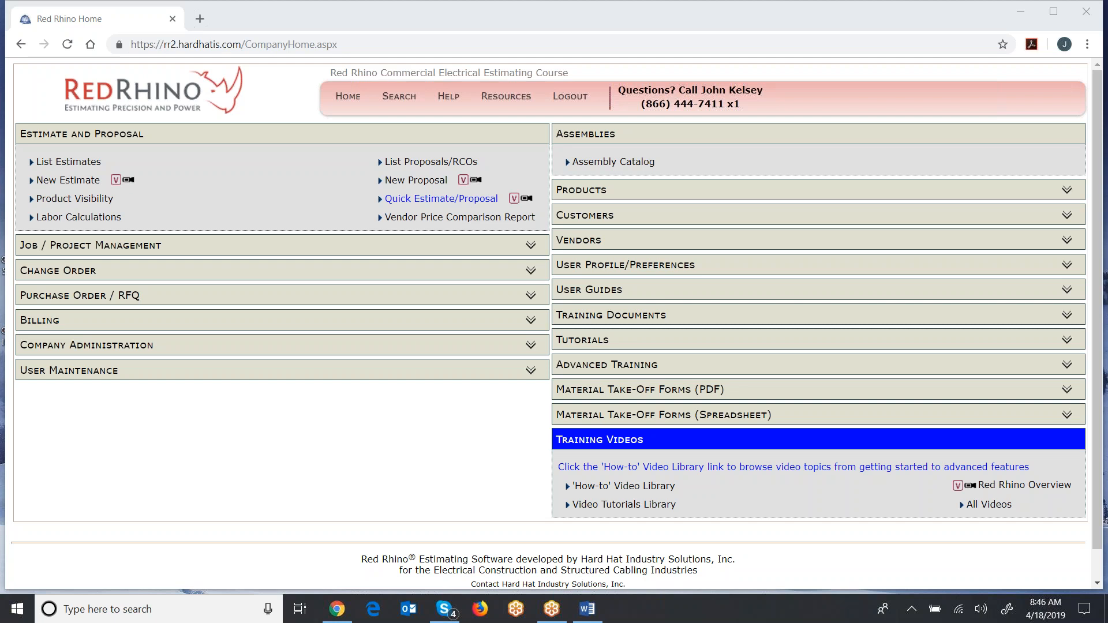
mouse_move(458, 246)
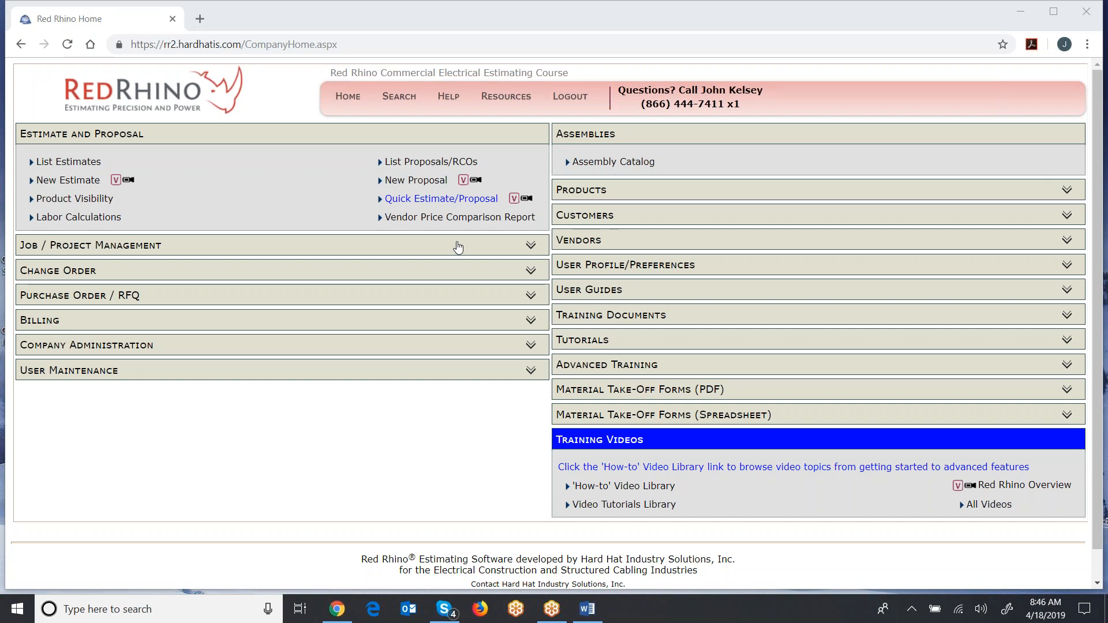
mouse_move(68, 162)
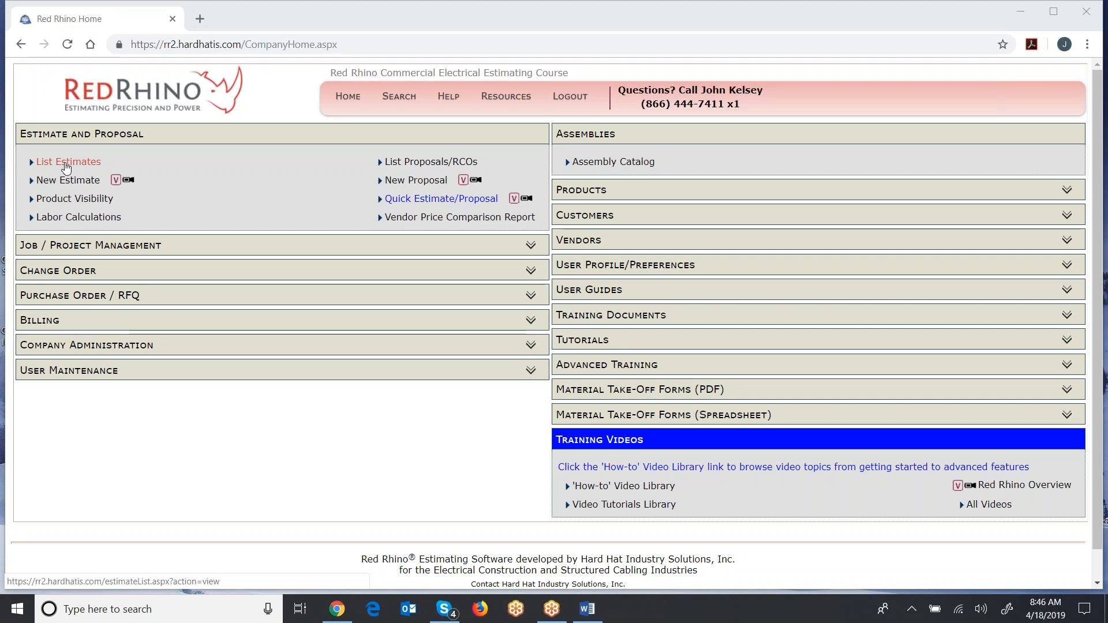
mouse_move(67, 179)
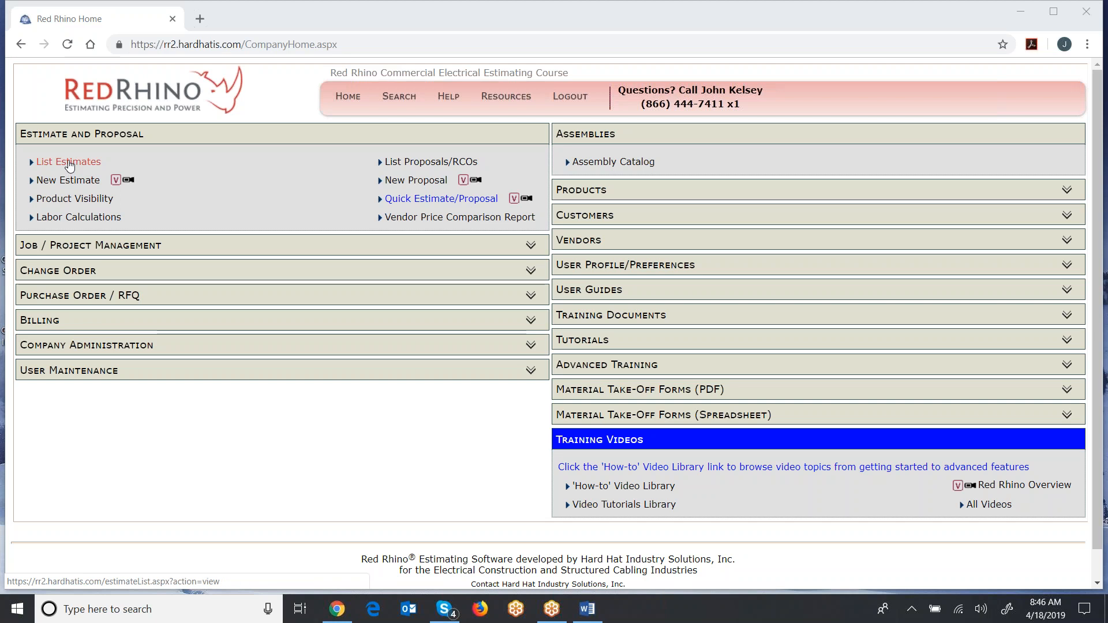
Open the Estimate List of existing estimates
left_click(68, 161)
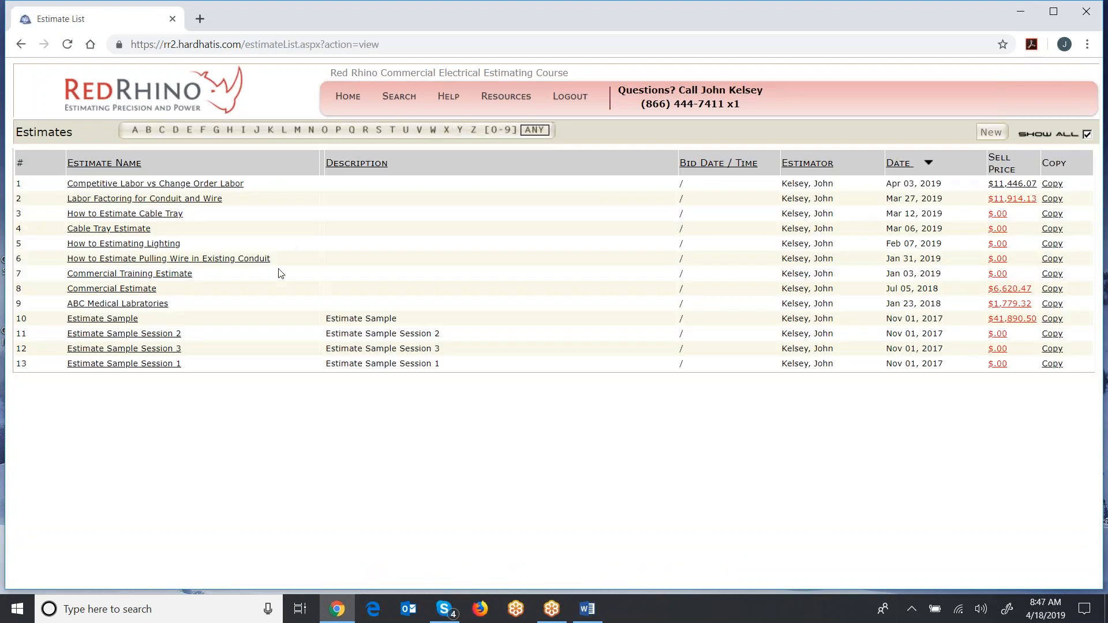
mouse_move(220, 381)
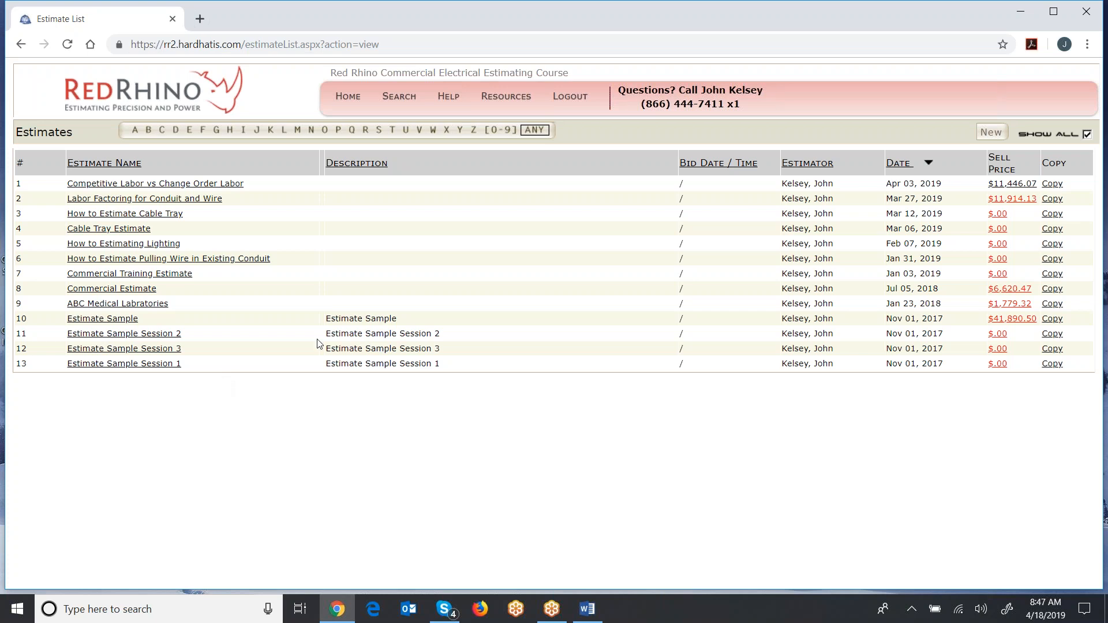
mouse_move(220, 307)
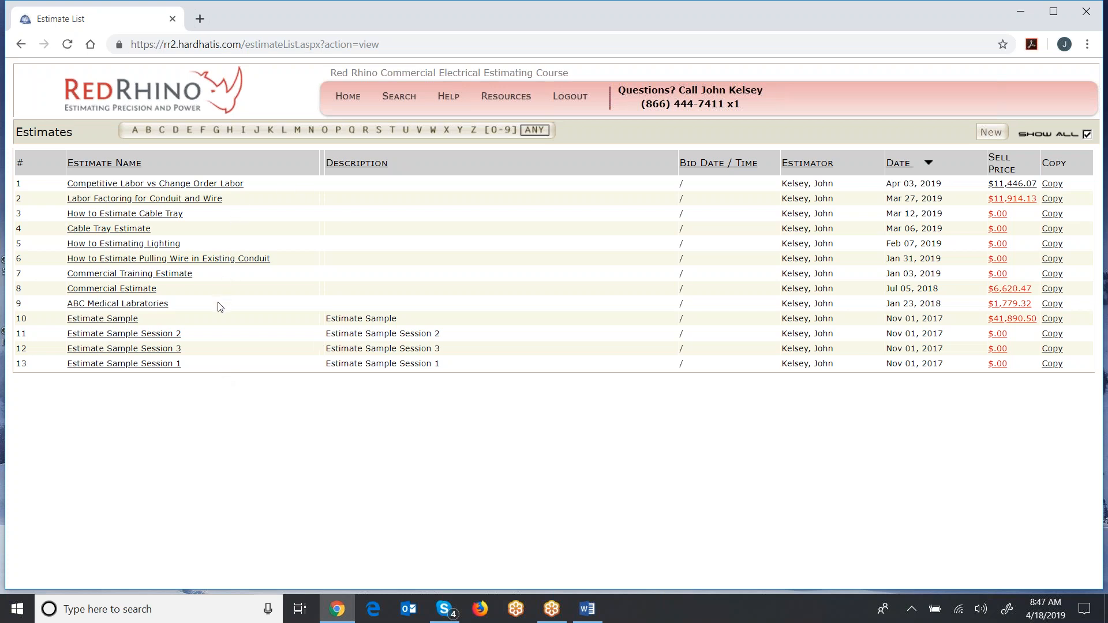
mouse_move(541, 230)
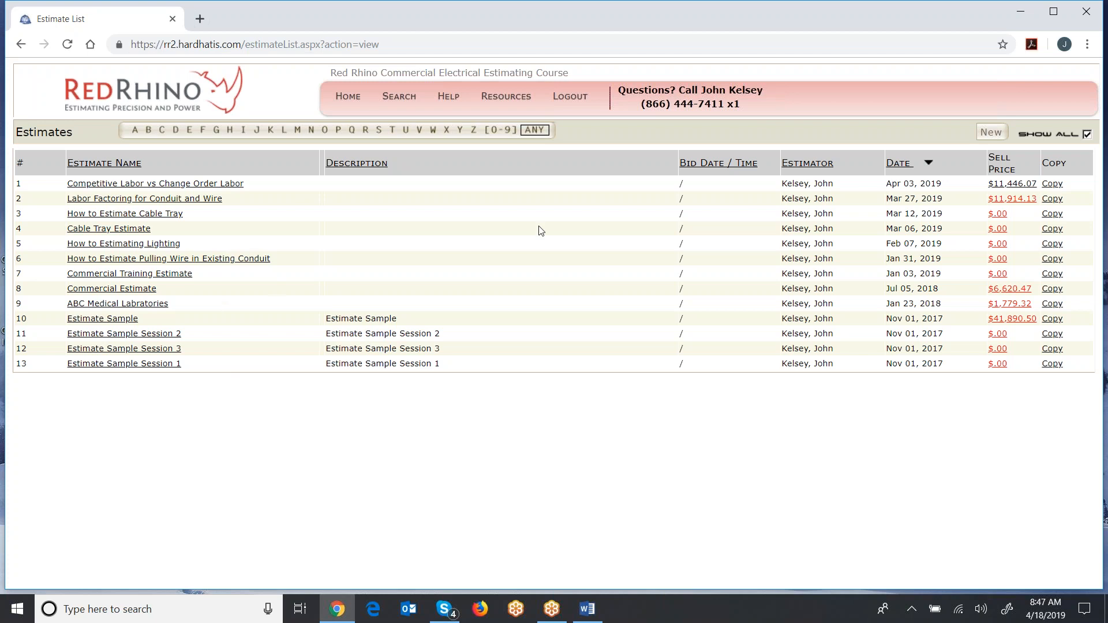
mouse_move(991, 132)
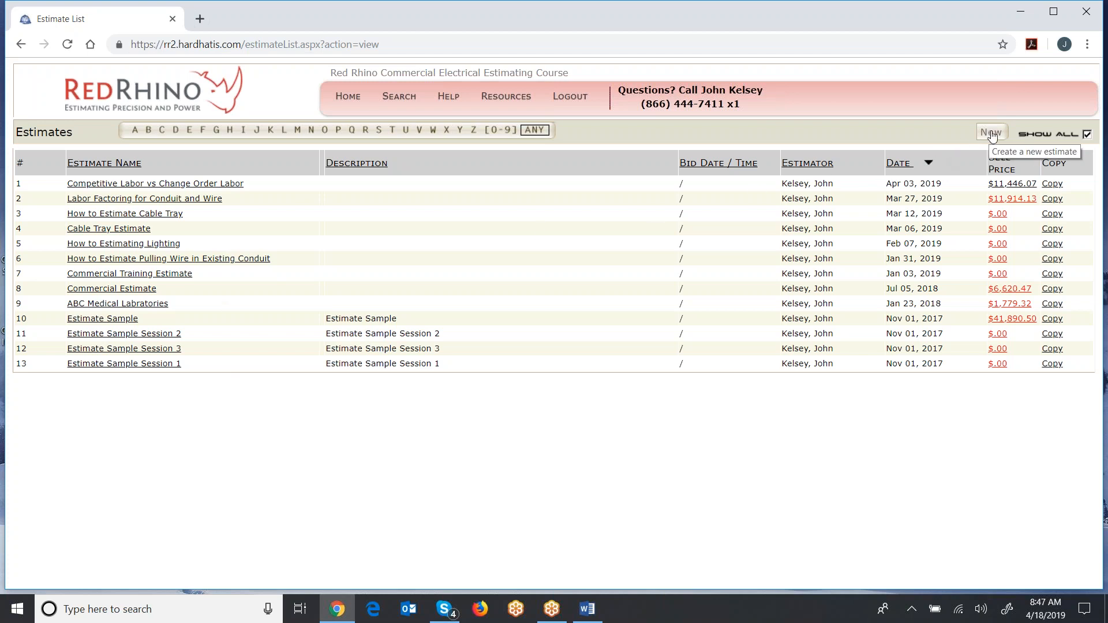
Create and save a new estimate named 'Commercial Structured Cabling Job', fixing the typo
left_click(991, 132)
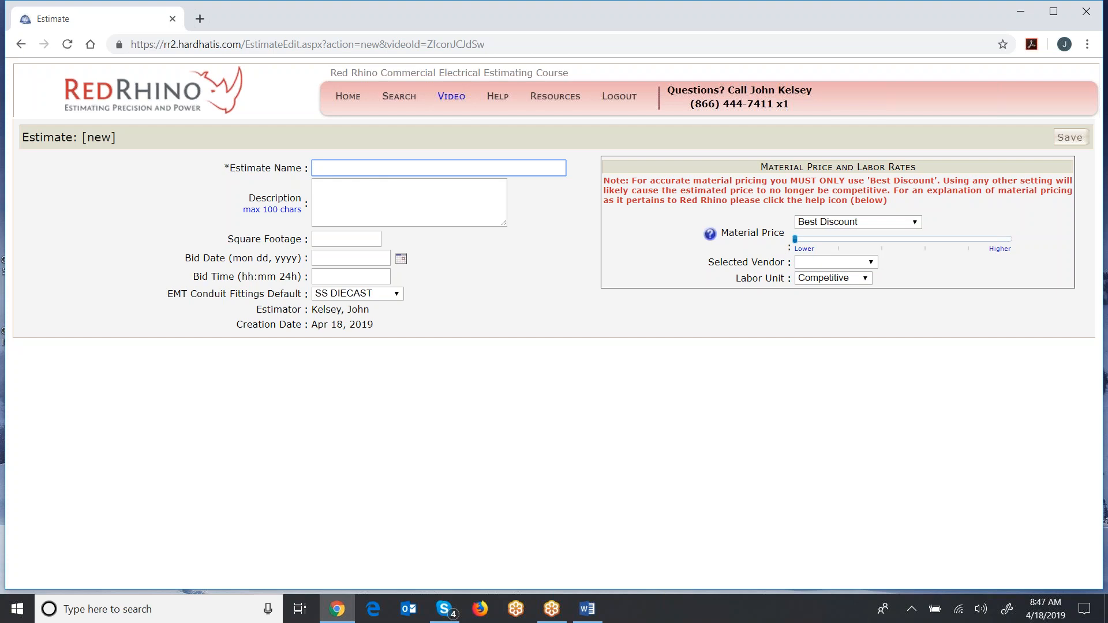
type("Commercial Structured Cabling Jog")
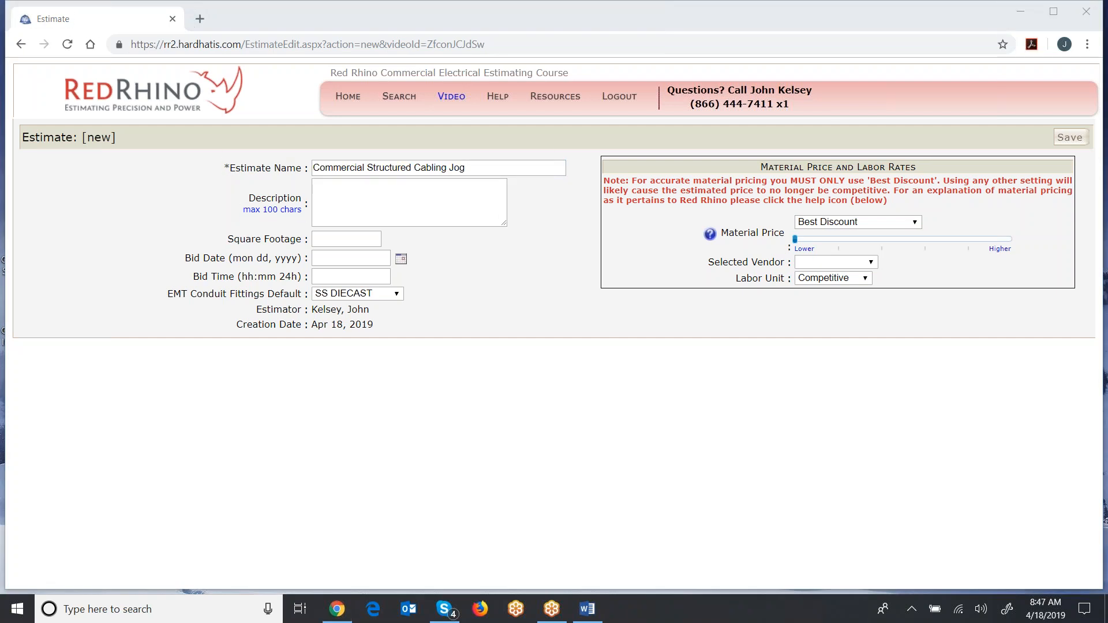
left_click(438, 167)
type("b")
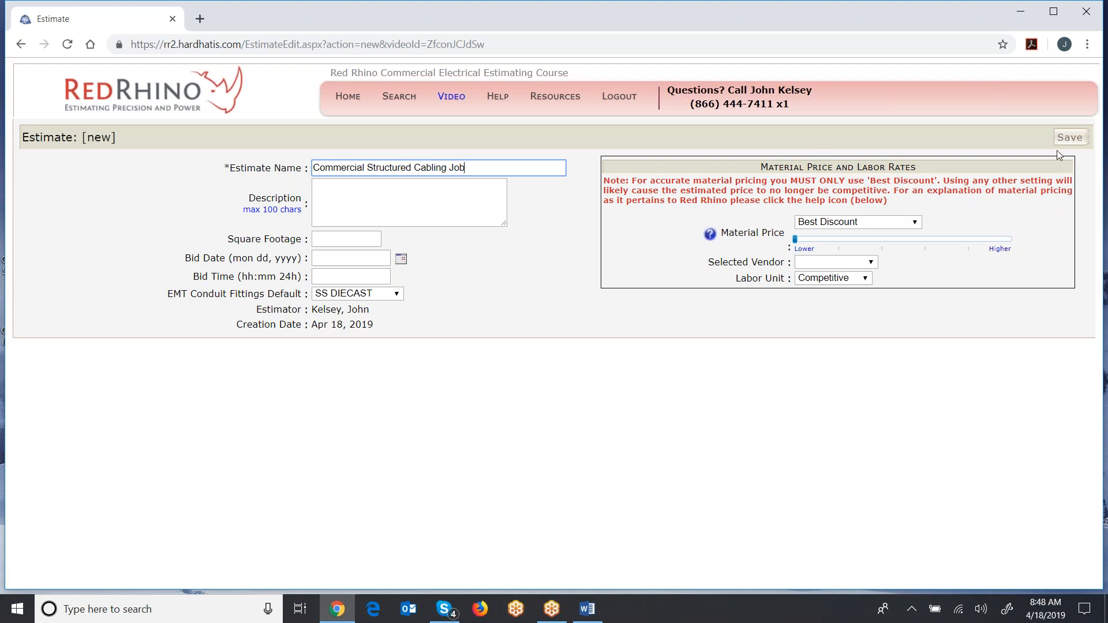
left_click(1069, 137)
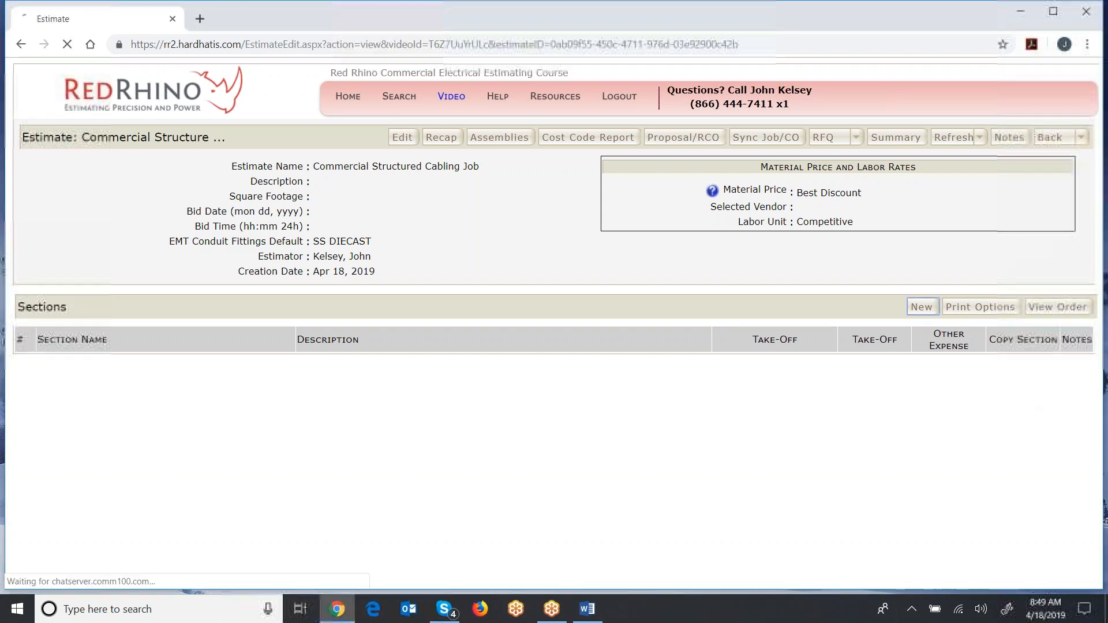
Create and save a new section named 'Horizontal Cable' in the estimate
left_click(922, 306)
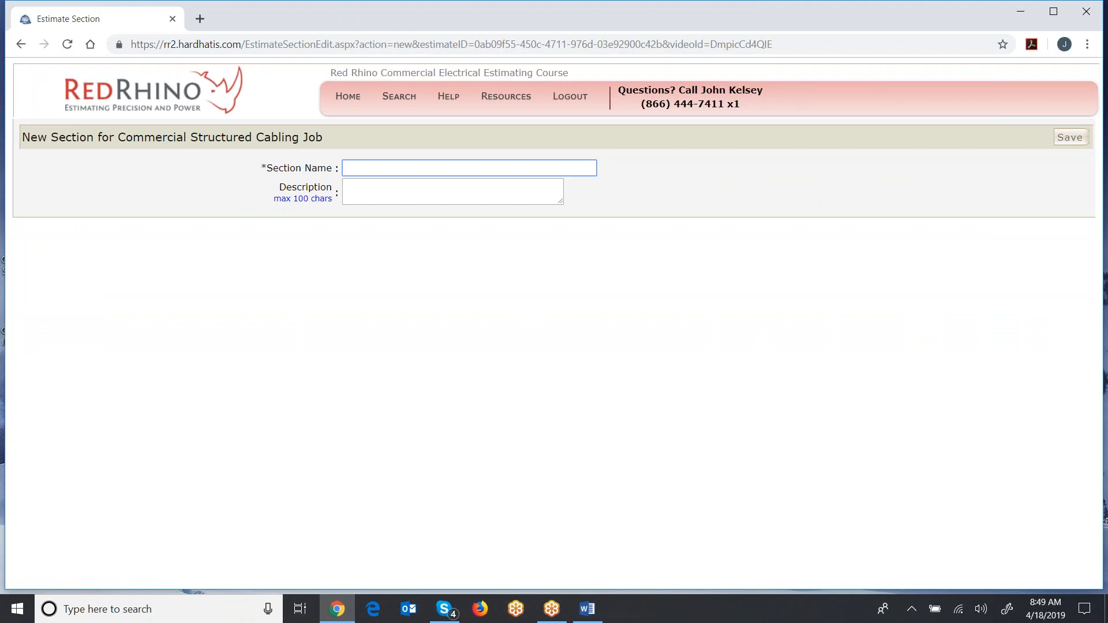
left_click(469, 167)
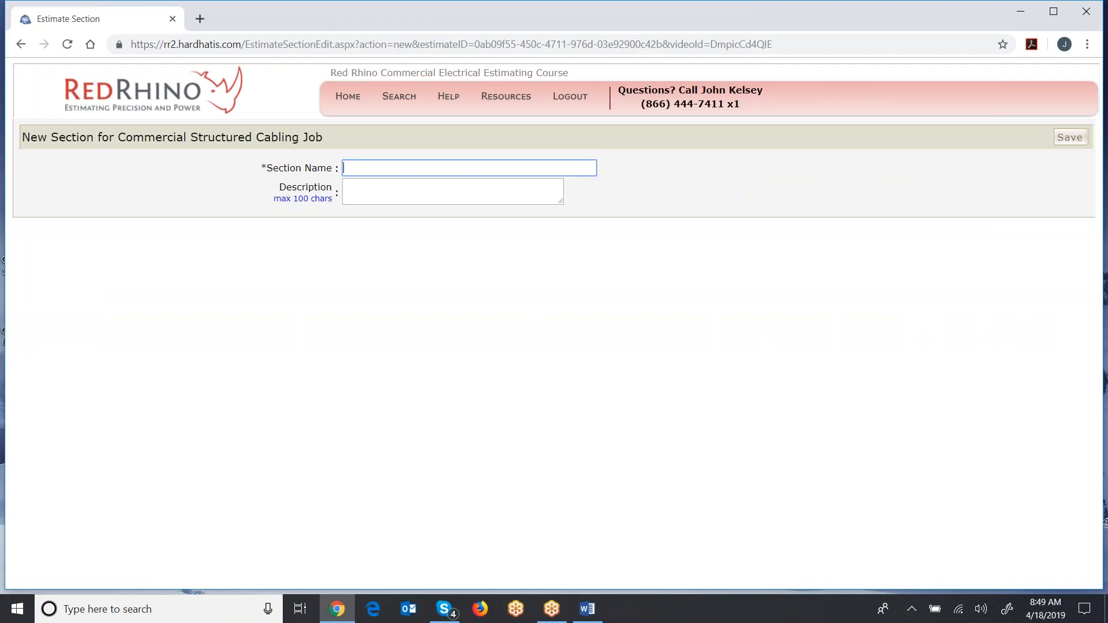
type("Horizontal Cable")
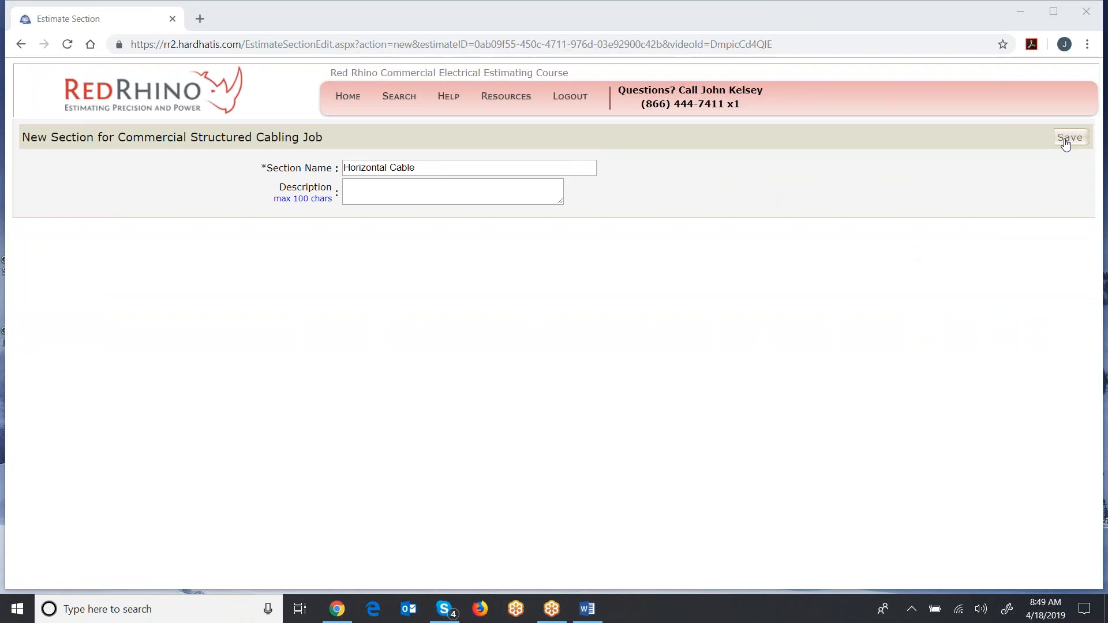
left_click(1069, 137)
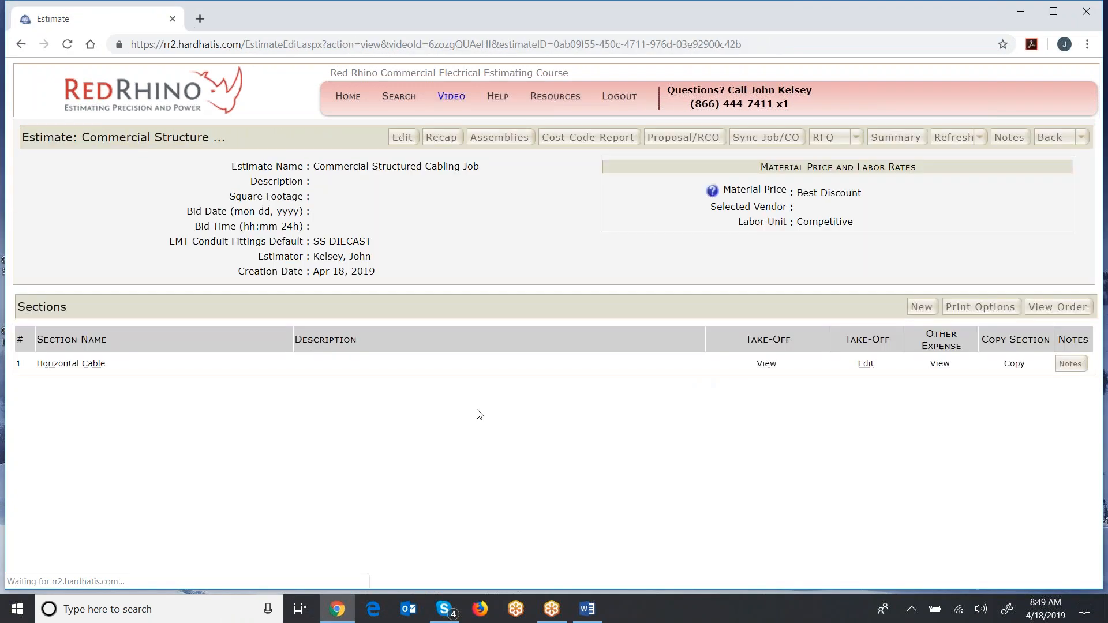
mouse_move(274, 402)
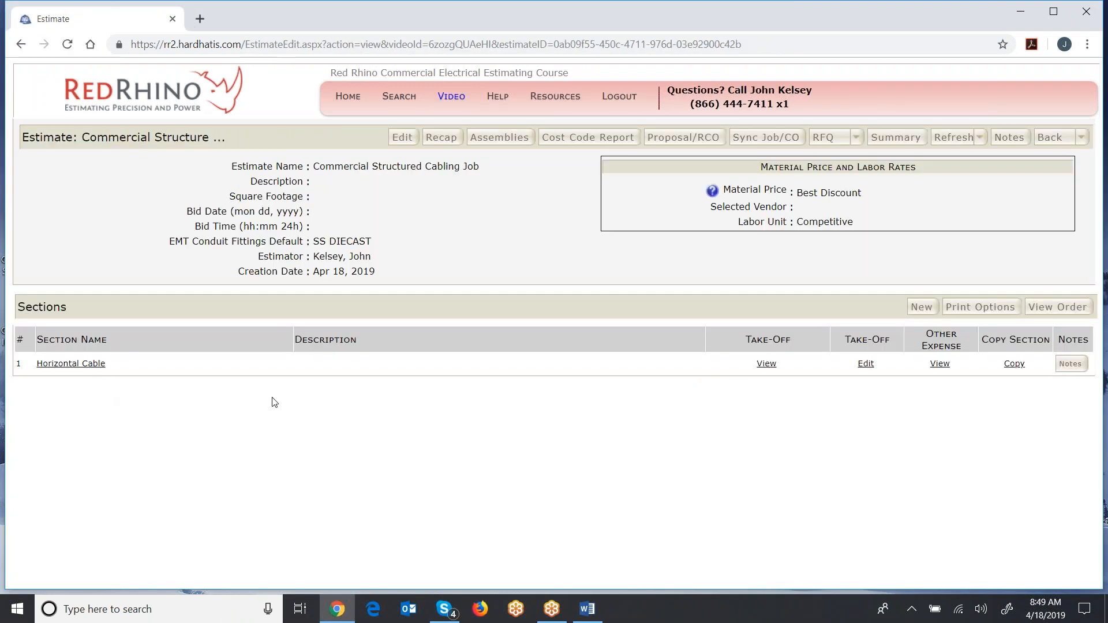
mouse_move(897, 403)
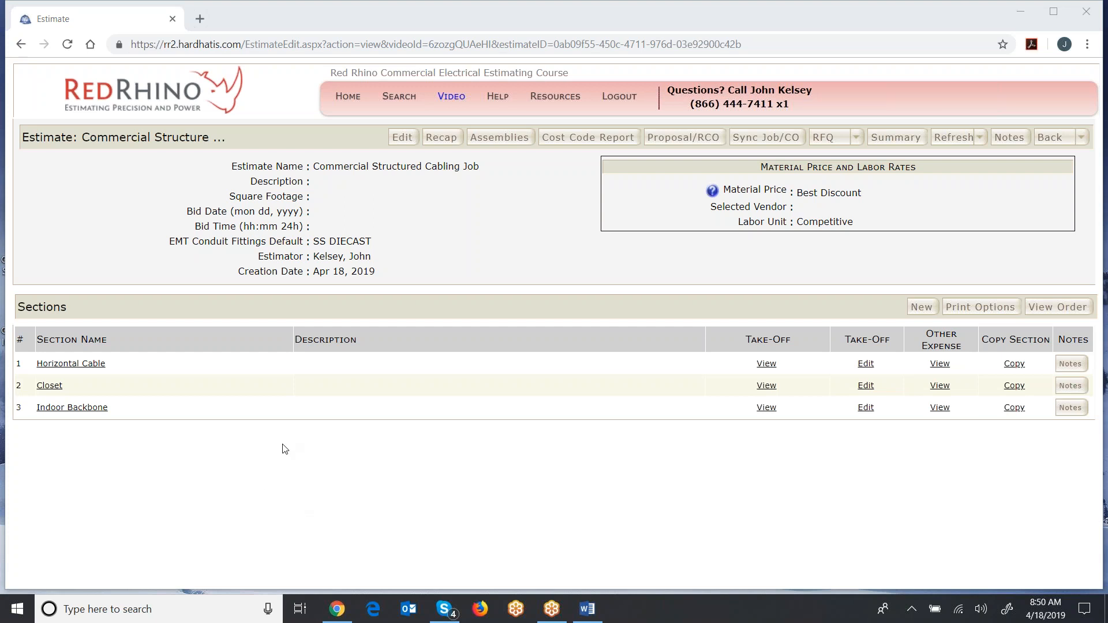
mouse_move(262, 487)
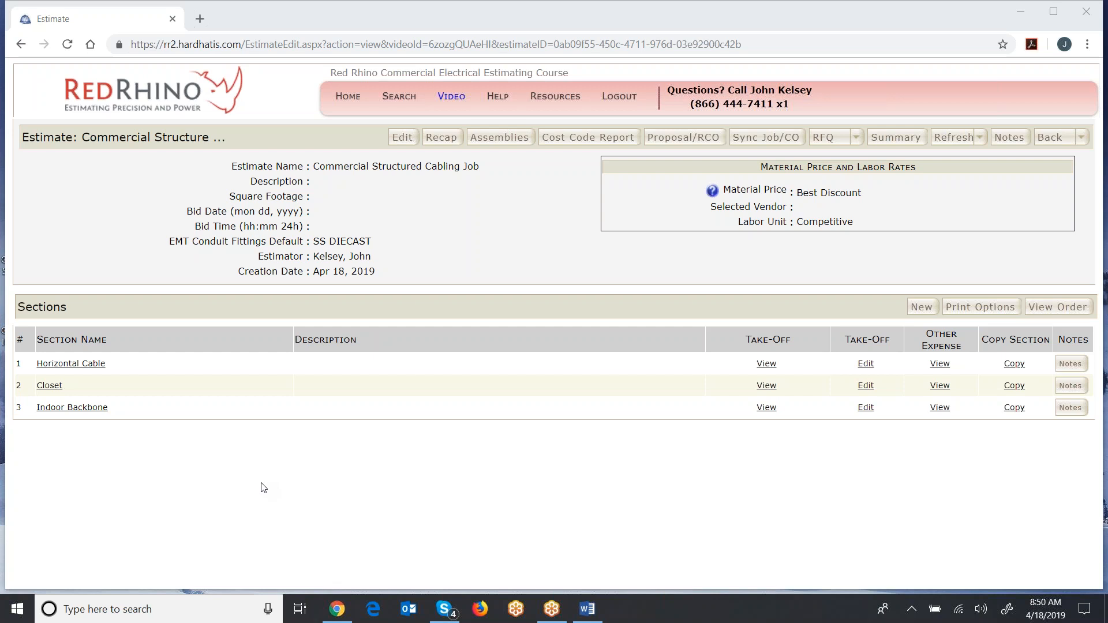
mouse_move(255, 486)
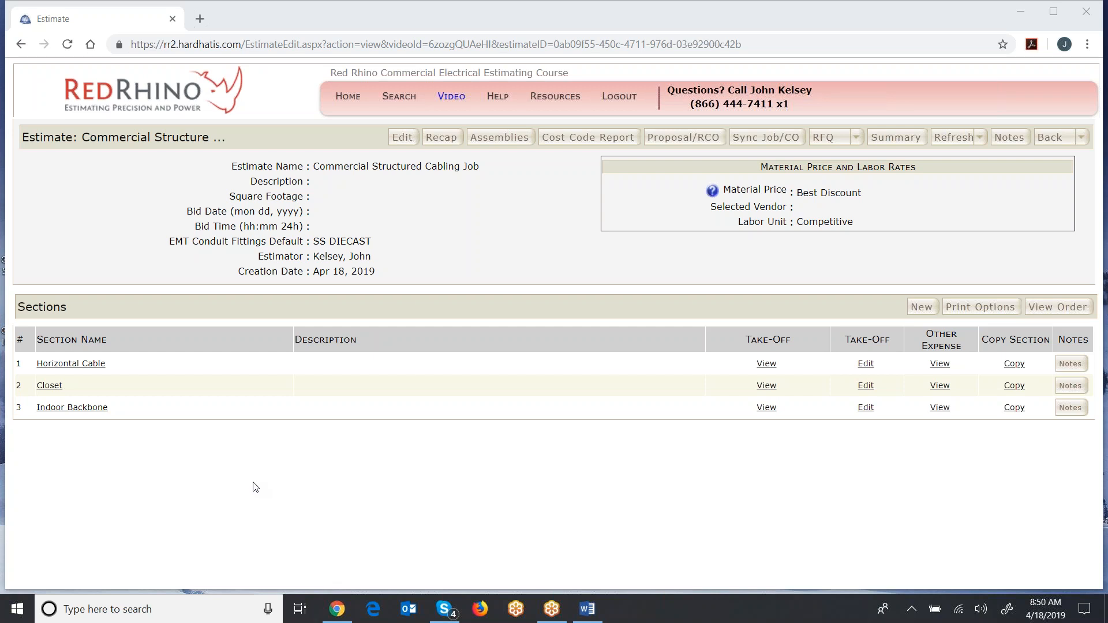
mouse_move(70, 363)
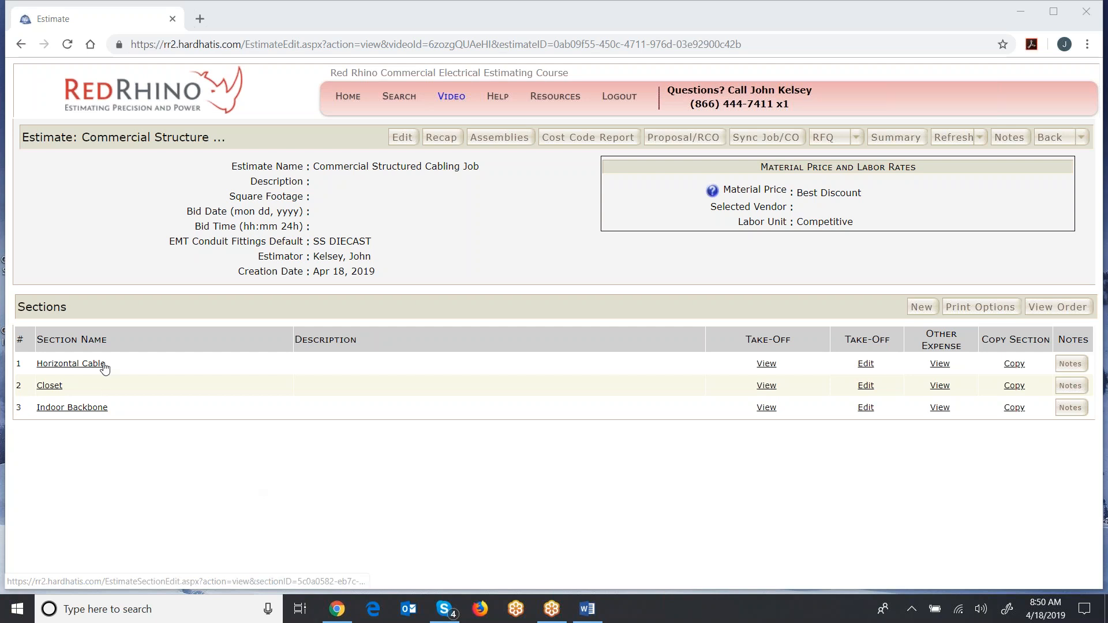
mouse_move(744, 372)
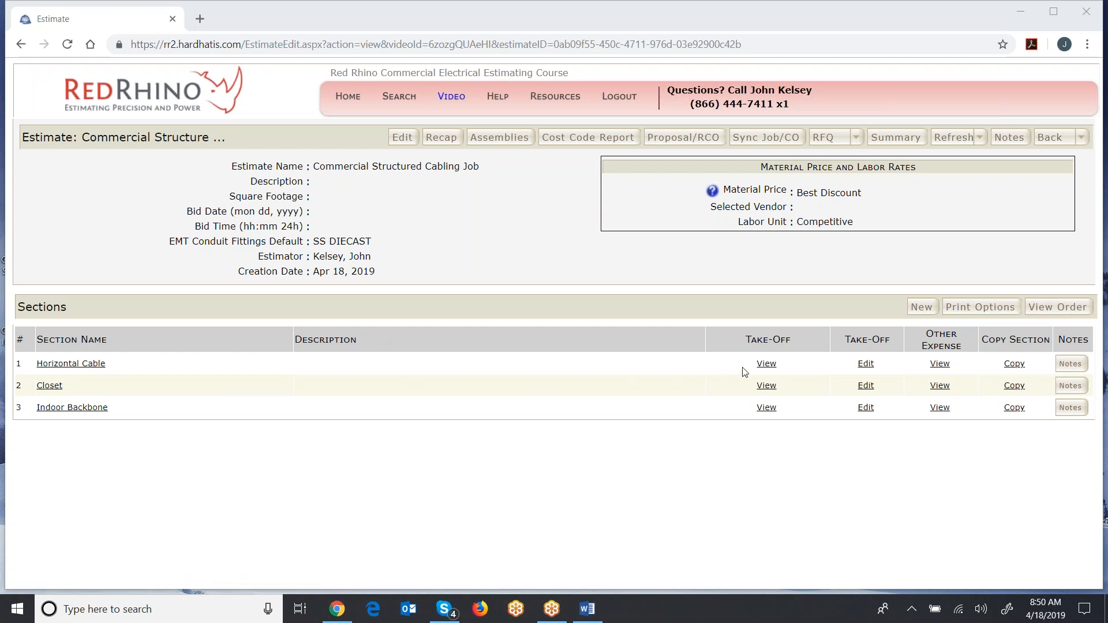
mouse_move(865, 367)
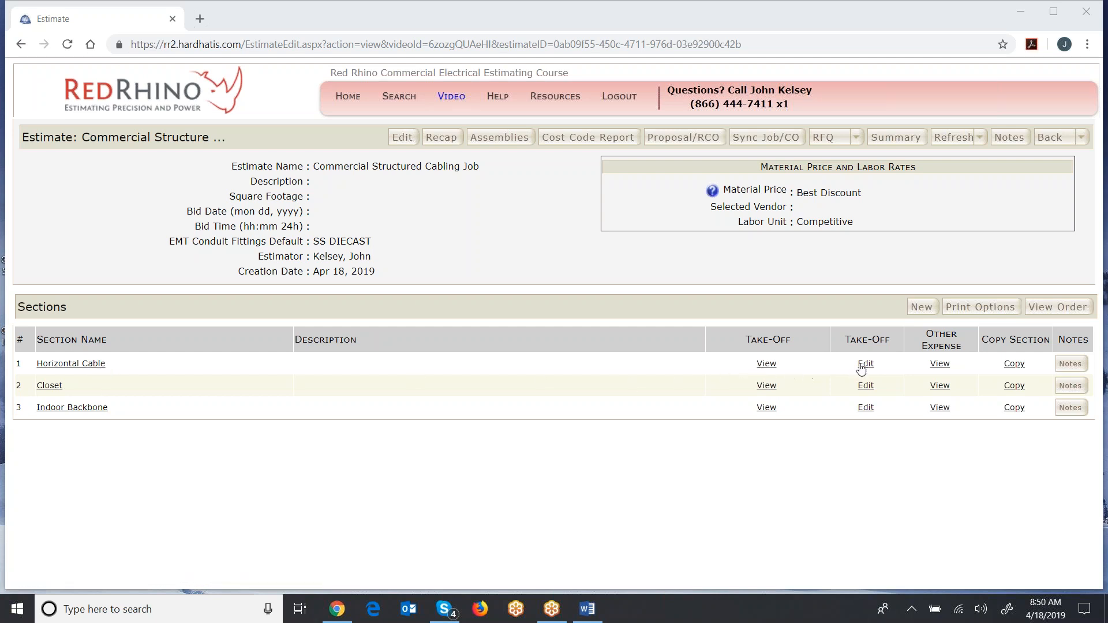
mouse_move(865, 363)
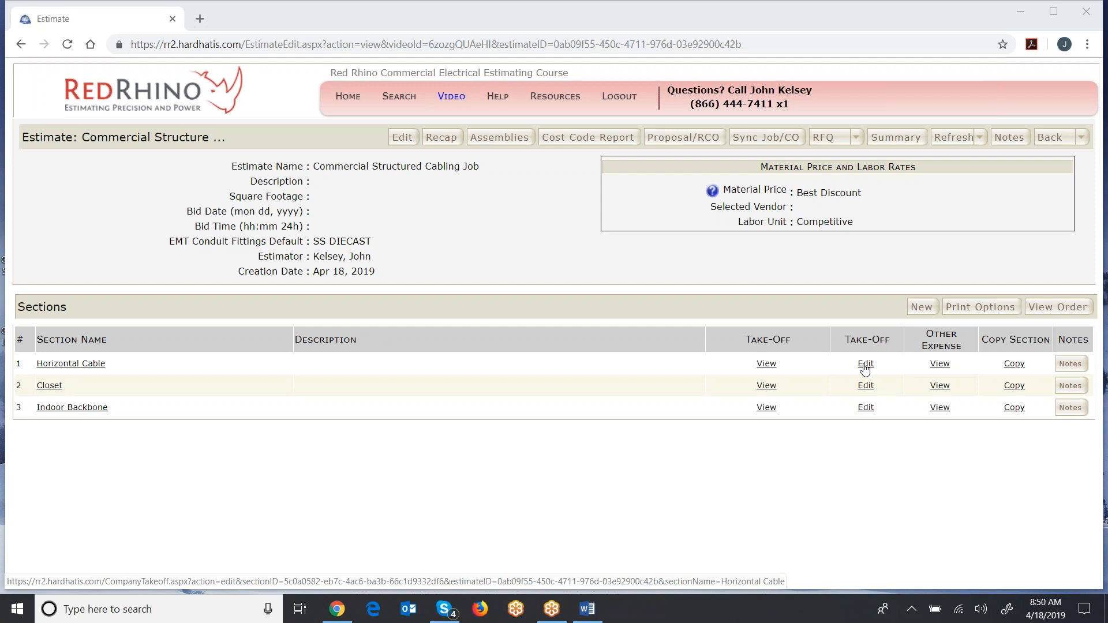
left_click(866, 363)
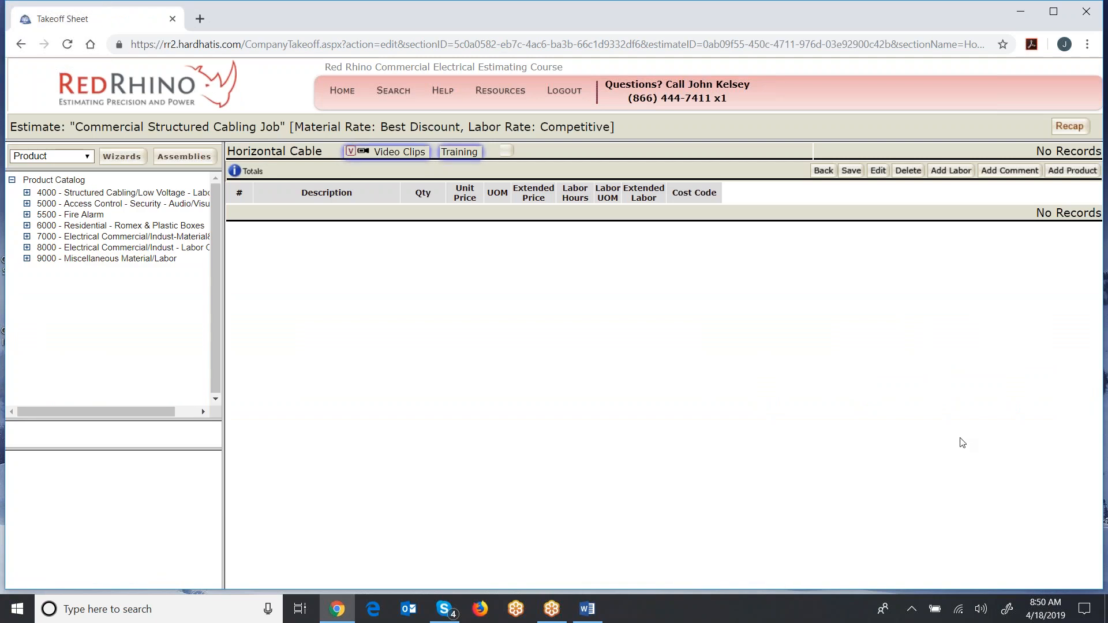
mouse_move(870, 425)
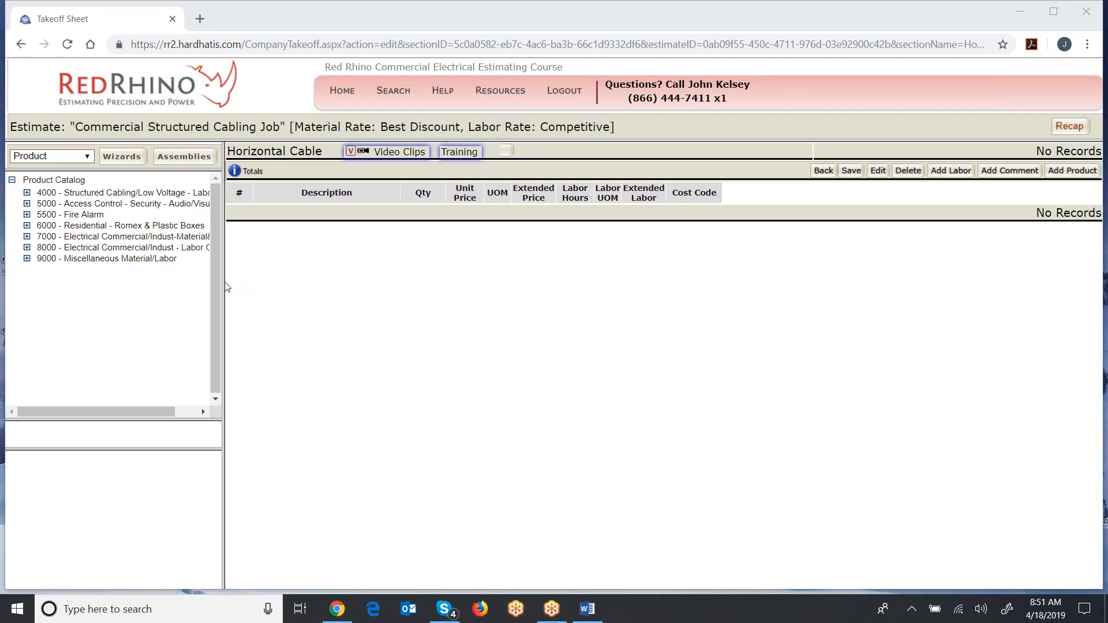
left_click_drag(225, 283, 242, 283)
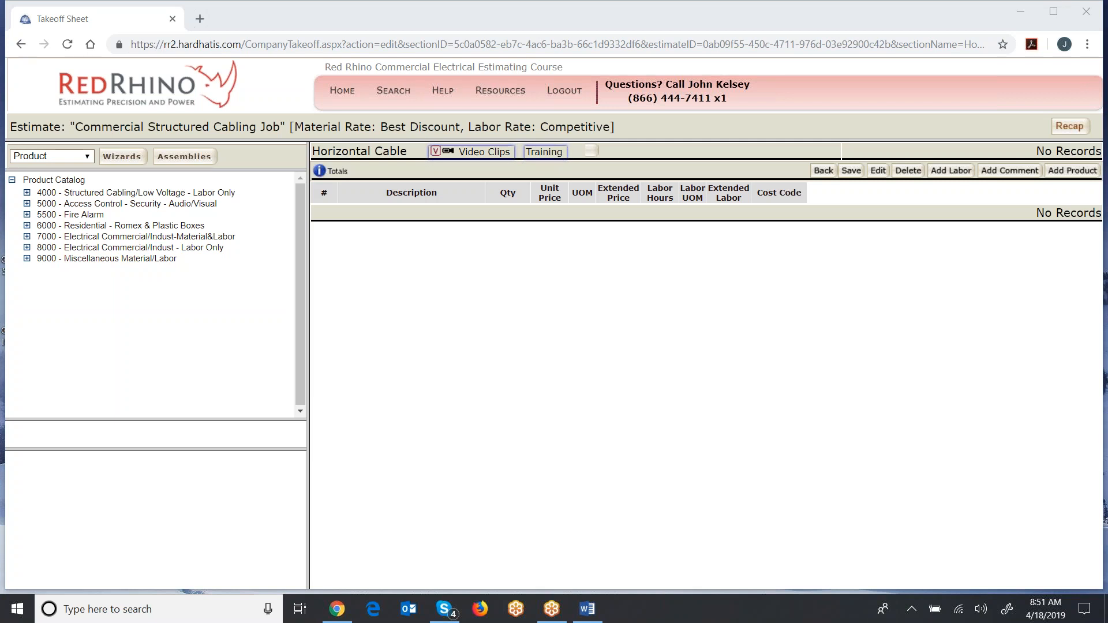
mouse_move(475, 400)
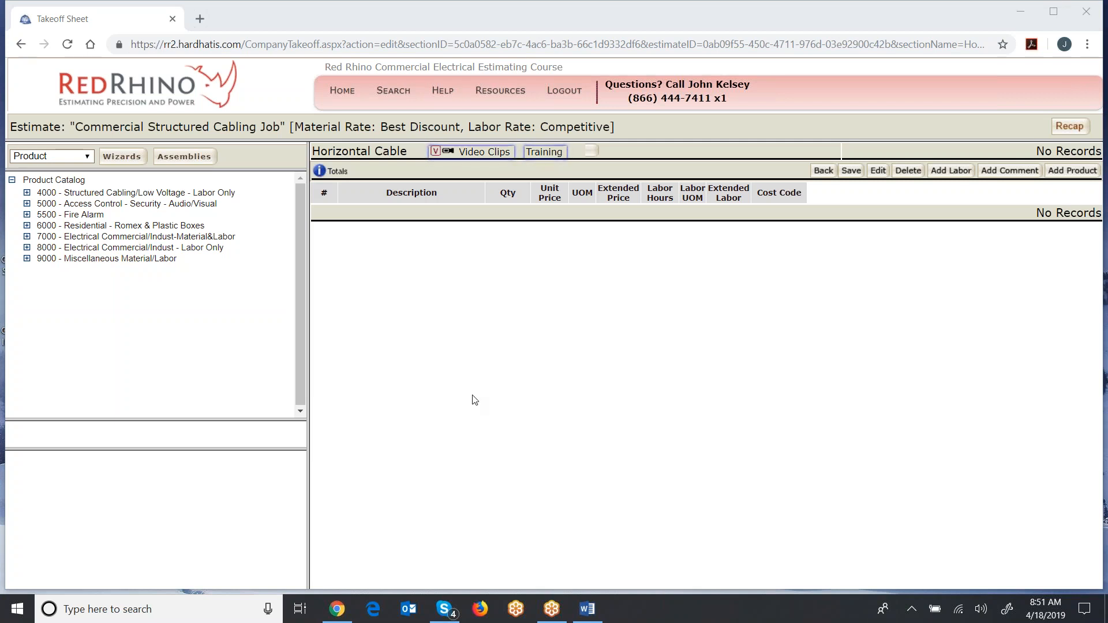
mouse_move(472, 153)
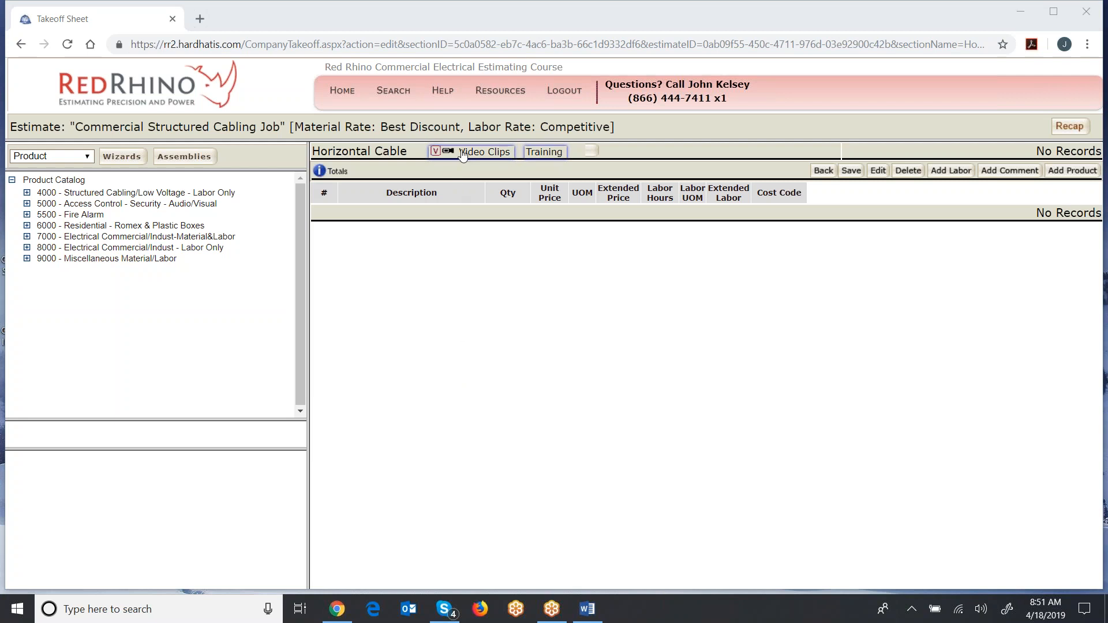
left_click(484, 151)
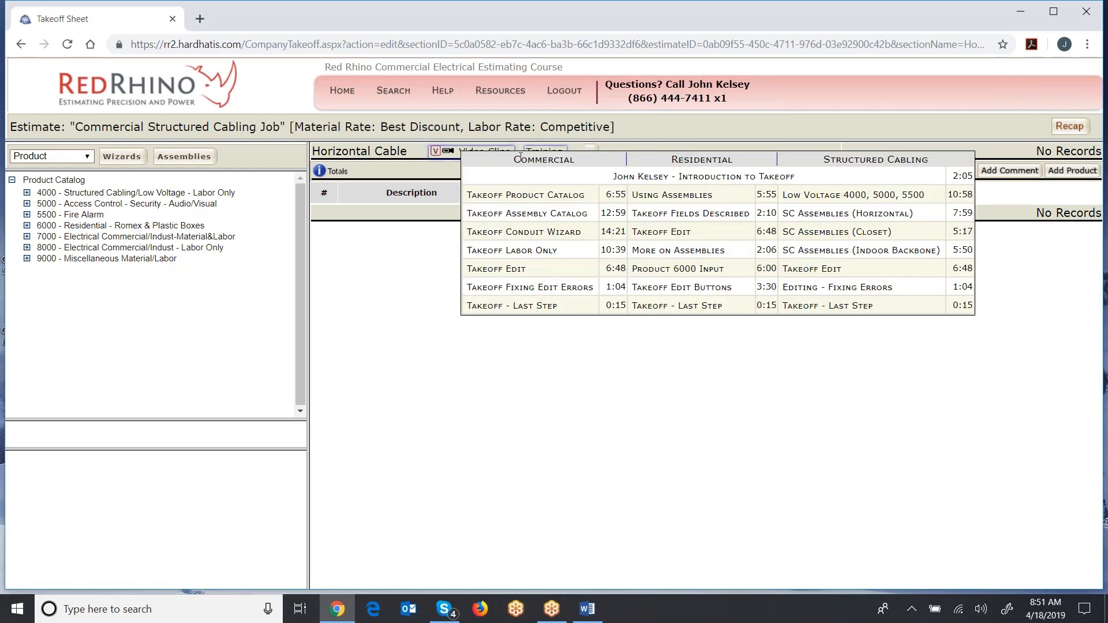
mouse_move(526, 195)
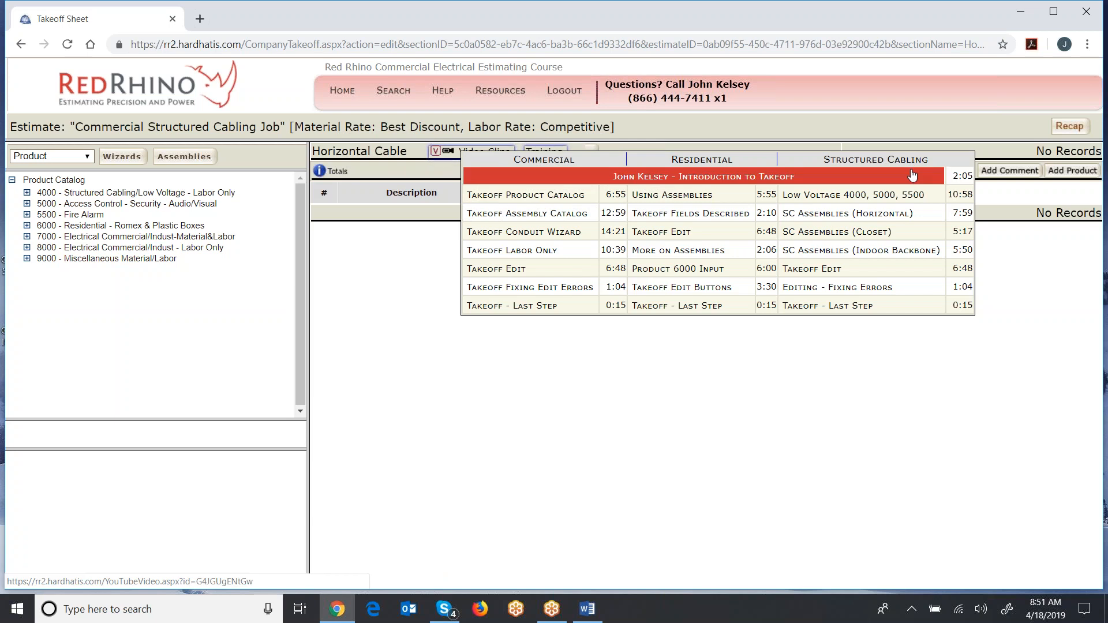
mouse_move(917, 181)
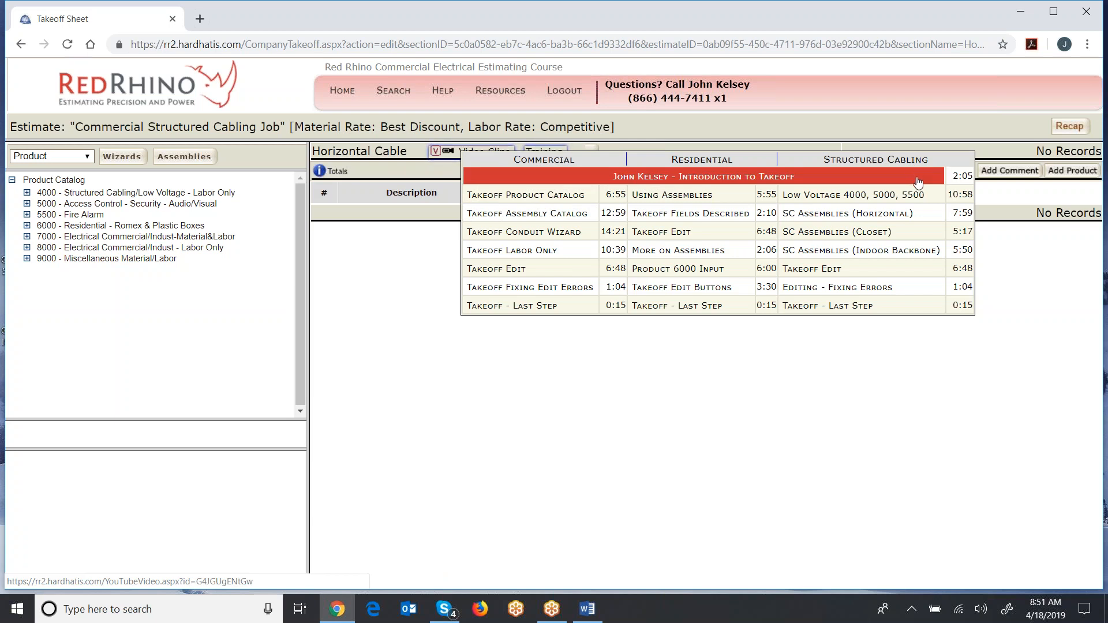
mouse_move(847, 213)
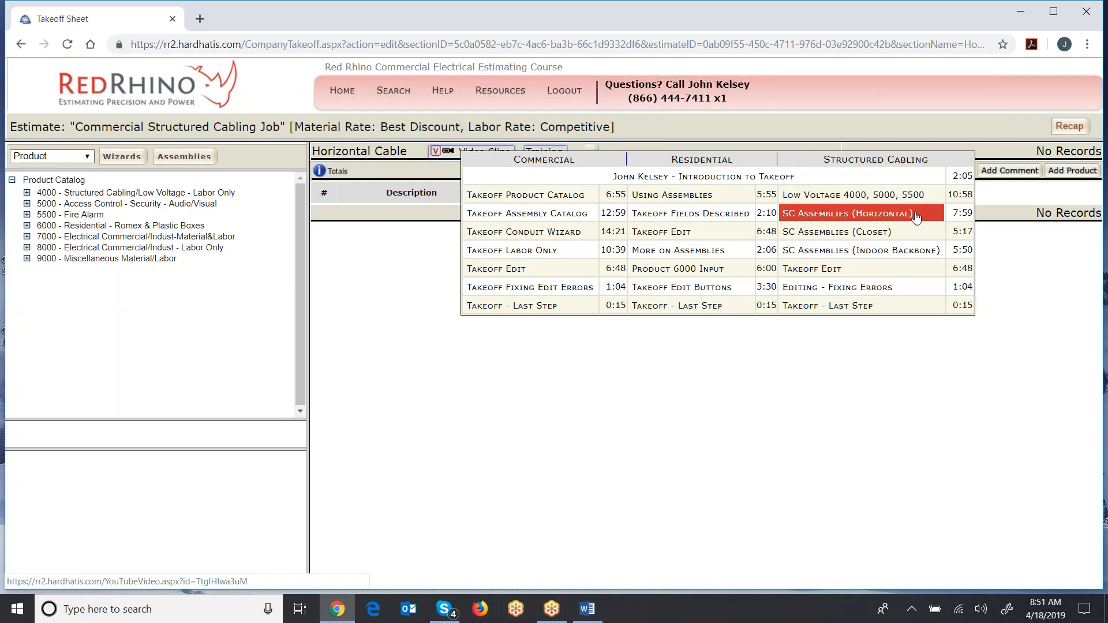
mouse_move(914, 217)
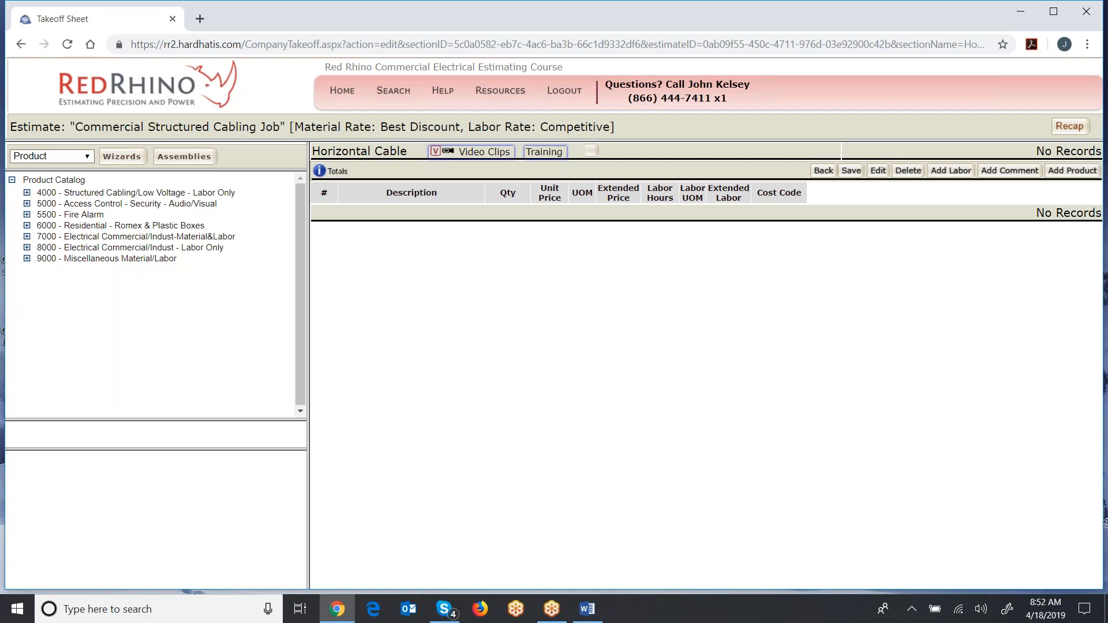
mouse_move(559, 358)
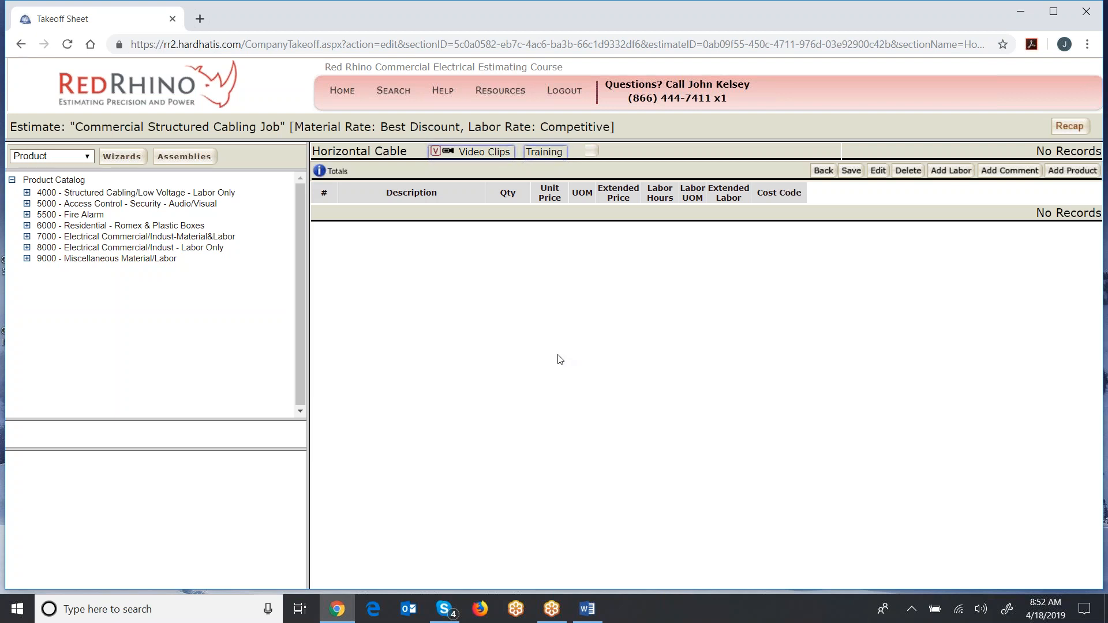
left_click(482, 151)
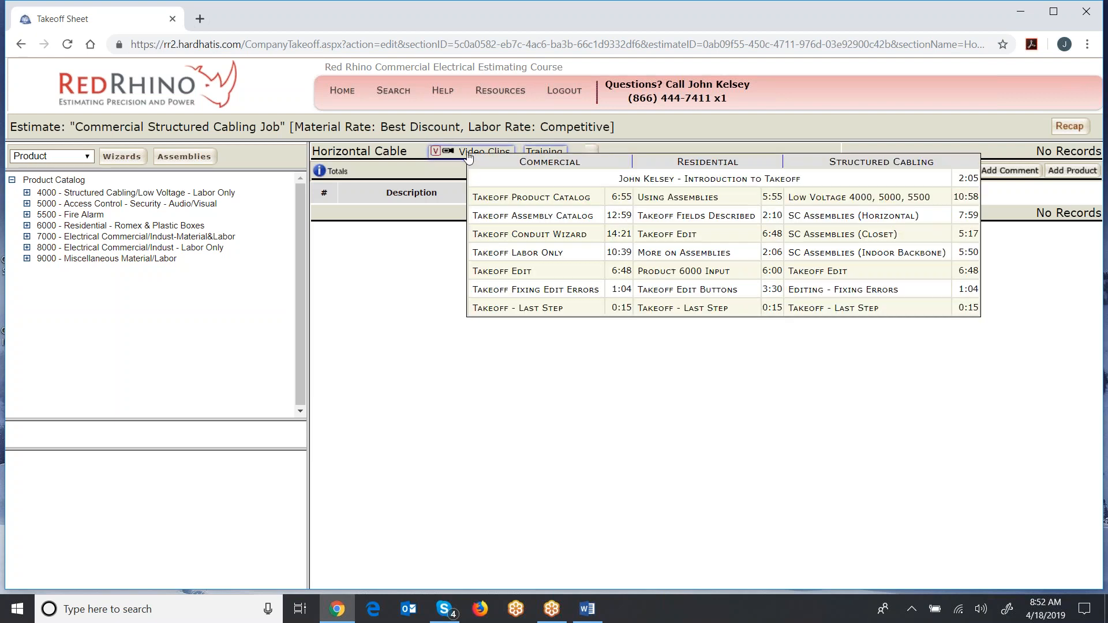
mouse_move(832, 308)
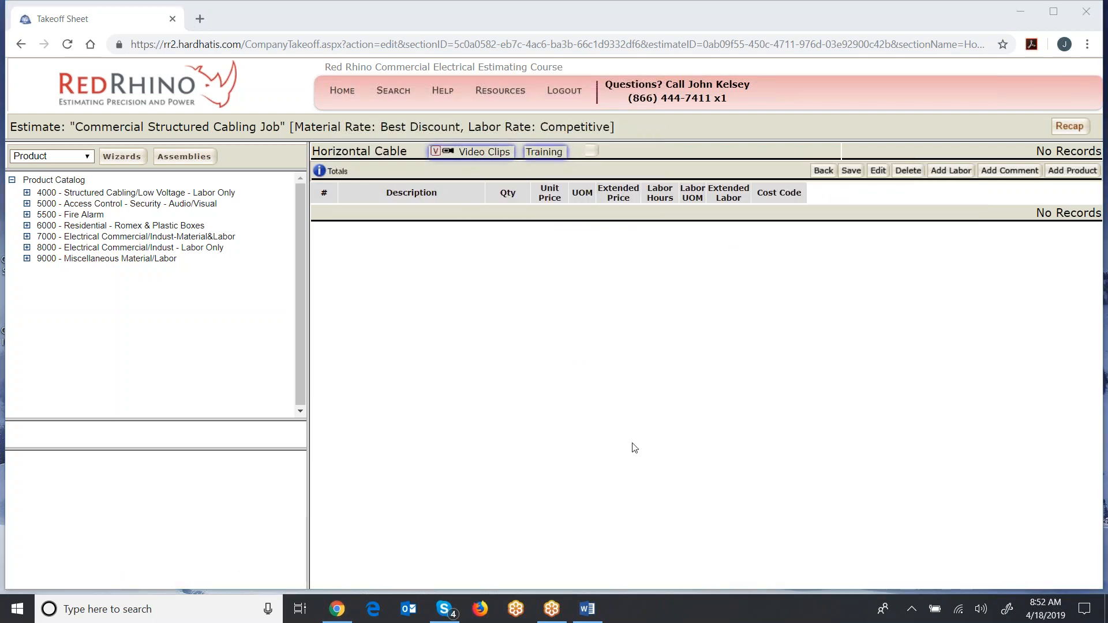
mouse_move(522, 422)
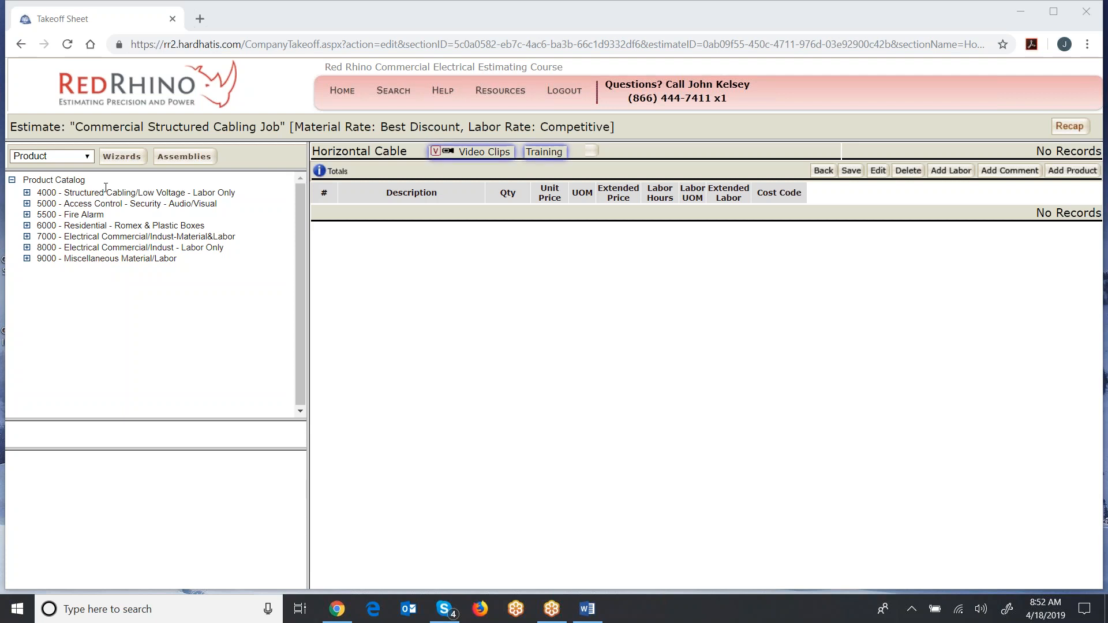
mouse_move(180, 332)
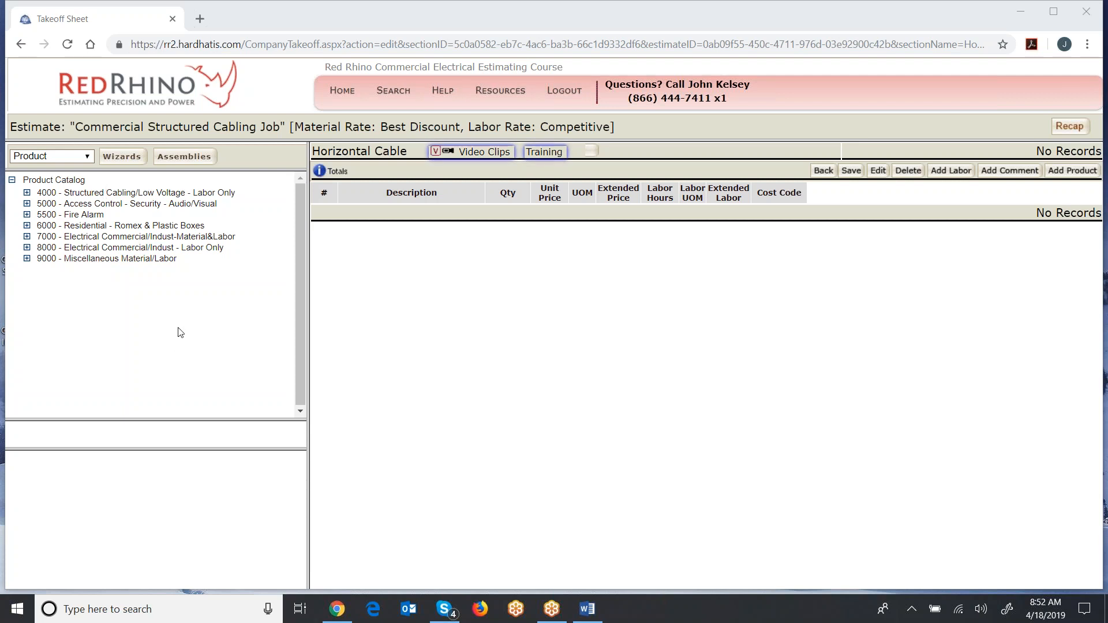
mouse_move(176, 344)
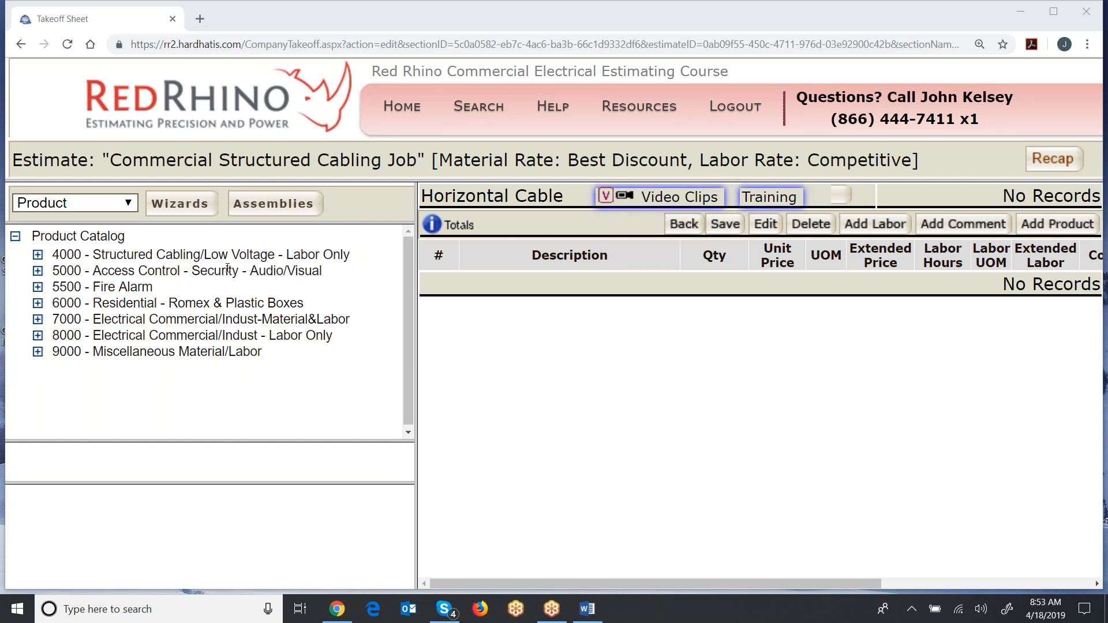
mouse_move(292, 289)
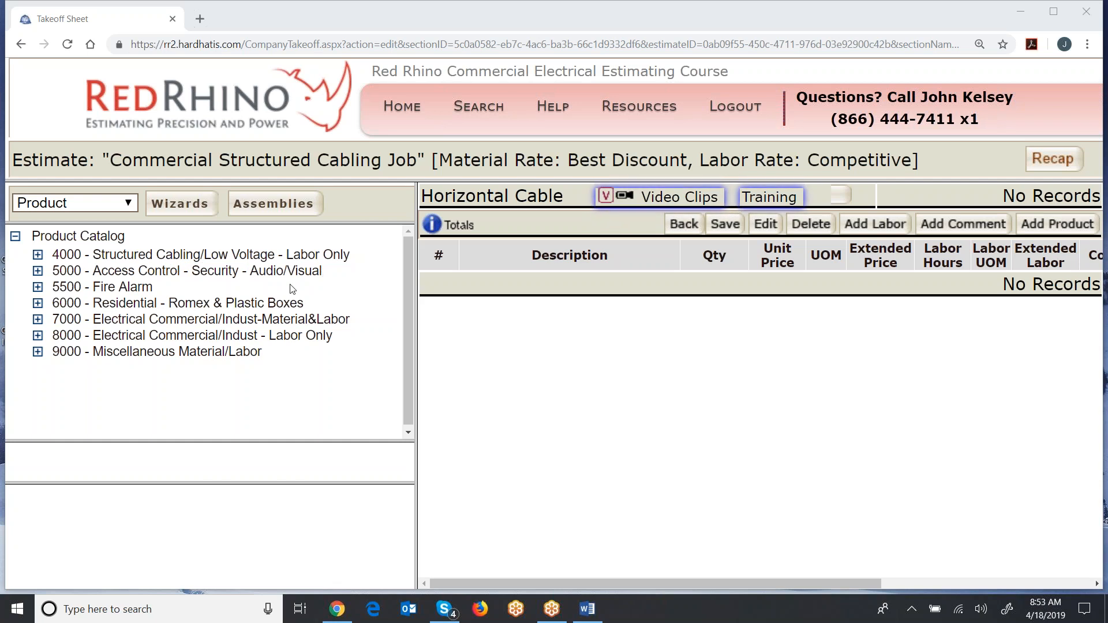
mouse_move(142, 287)
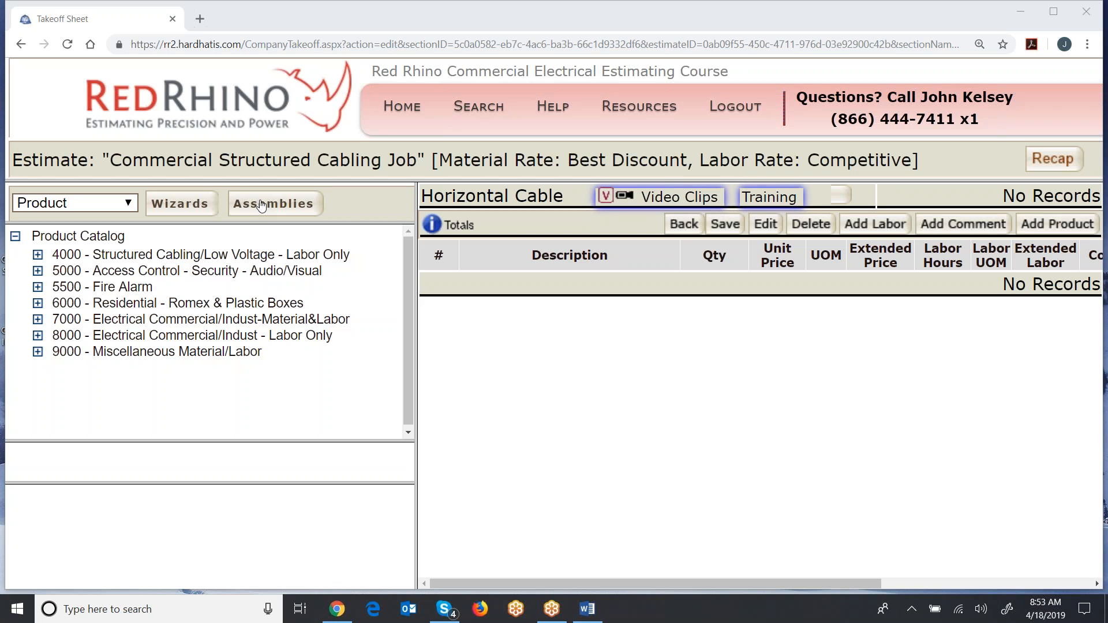
Switch the catalogue to Assemblies and expand 300 - Structured Cabling Systems
left_click(275, 204)
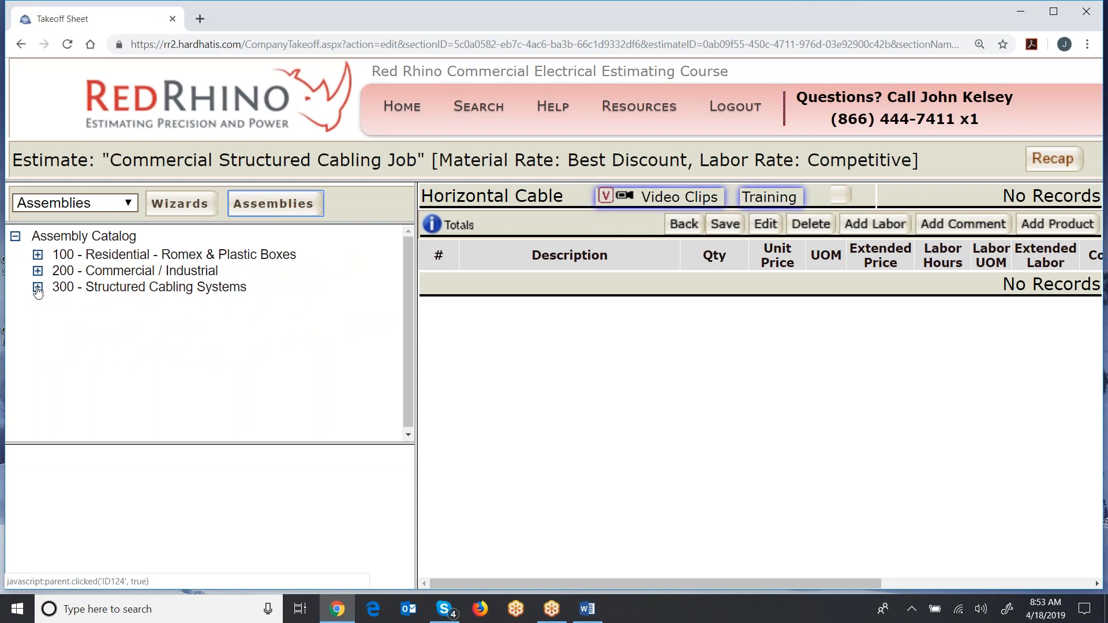
left_click(37, 287)
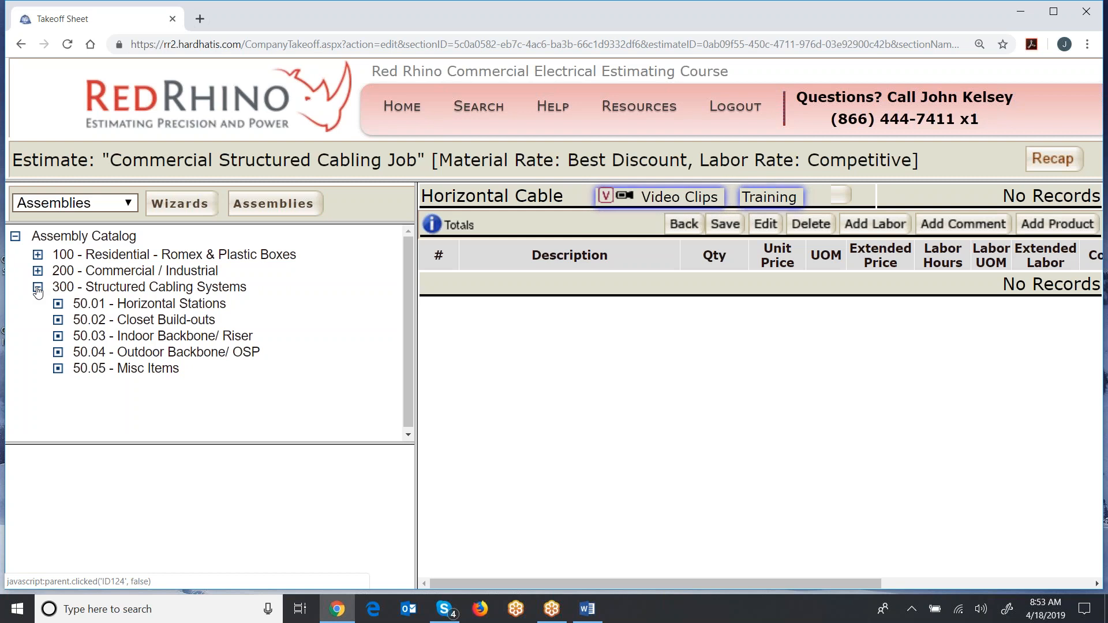
left_click(37, 287)
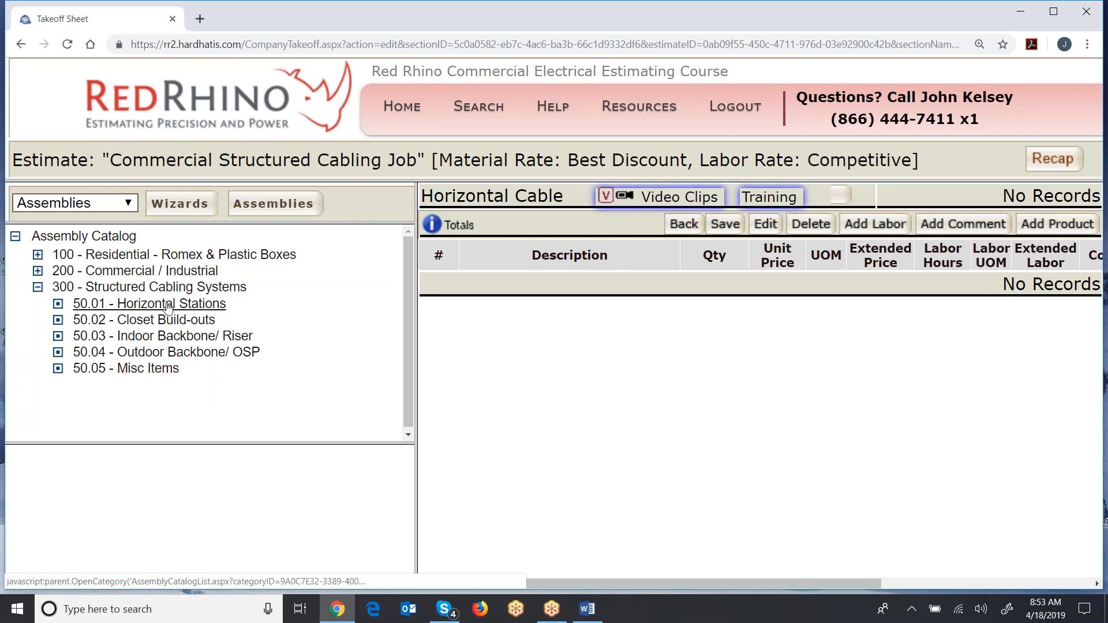
Open 50.01 - Horizontal Stations and enter quantity 1 for 50.01.01 One Cable Station 4pr
left_click(149, 303)
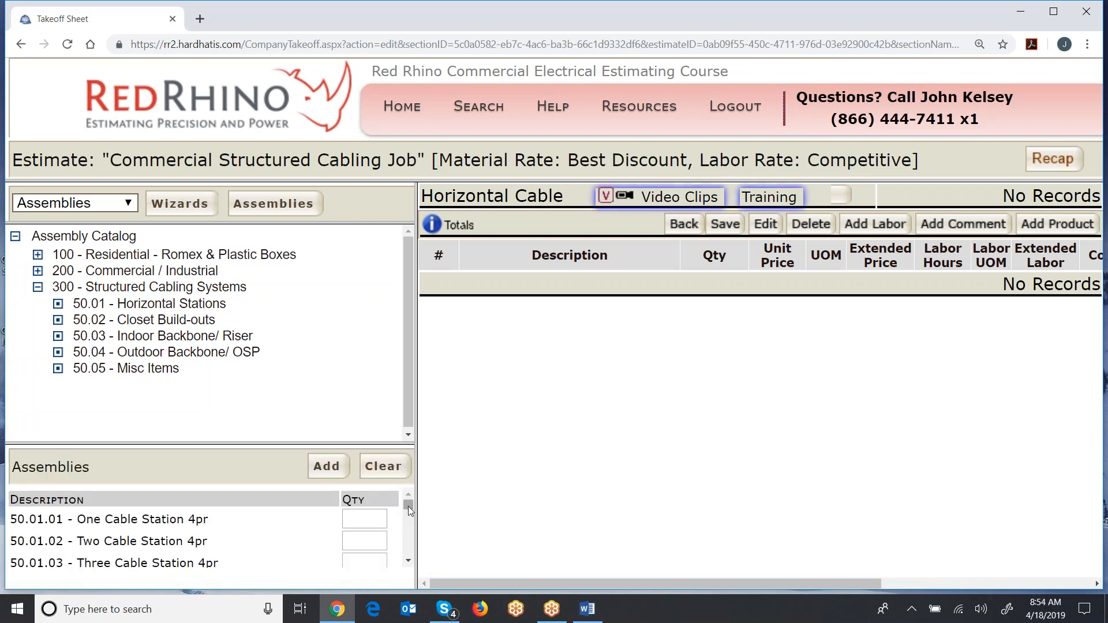
scroll("down", 3)
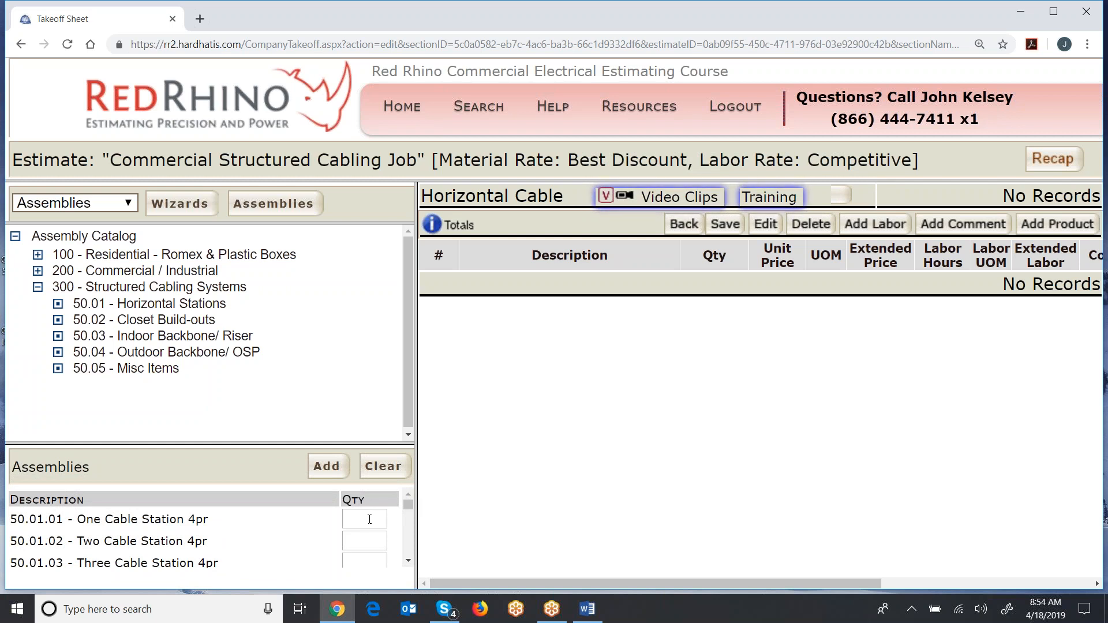
left_click(364, 519)
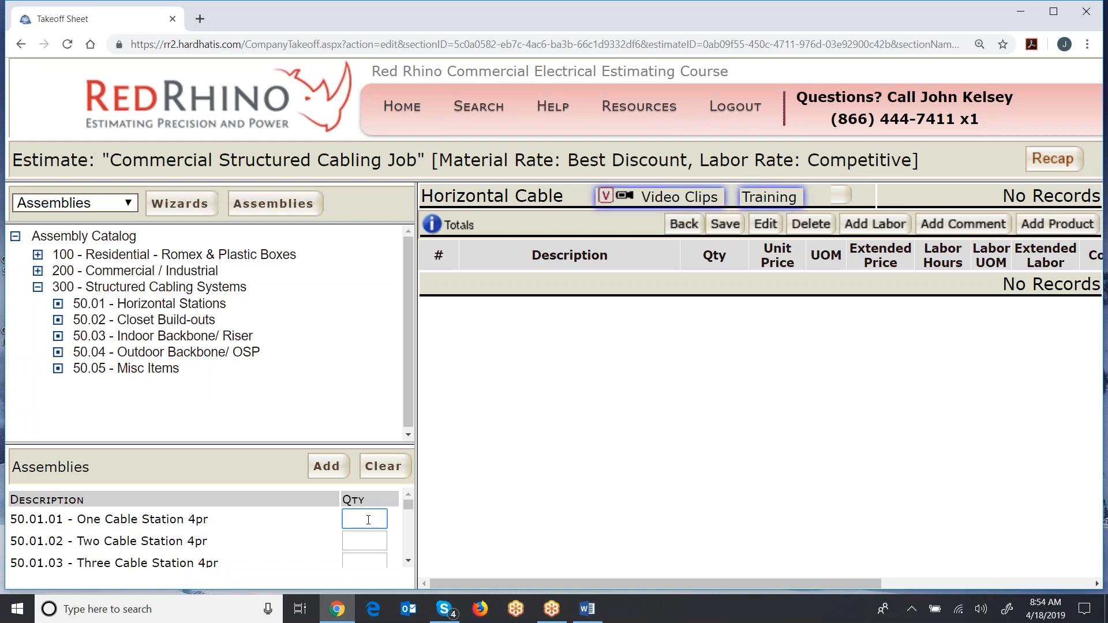
type("1")
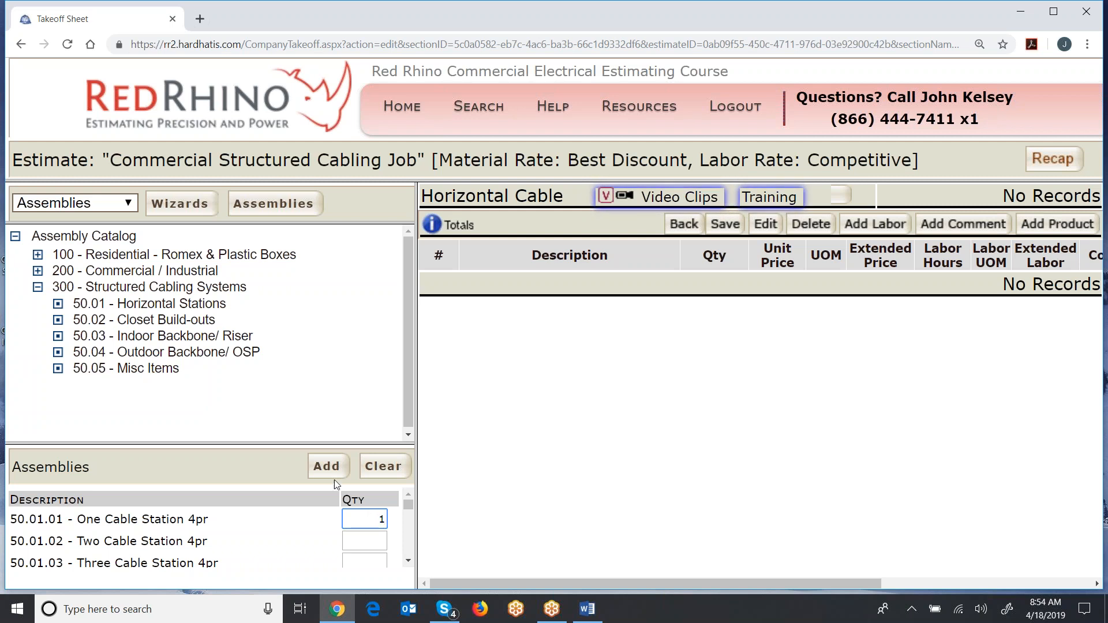
Add the One Cable Station 4pr assembly to the Horizontal Cable takeoff sheet
left_click(328, 466)
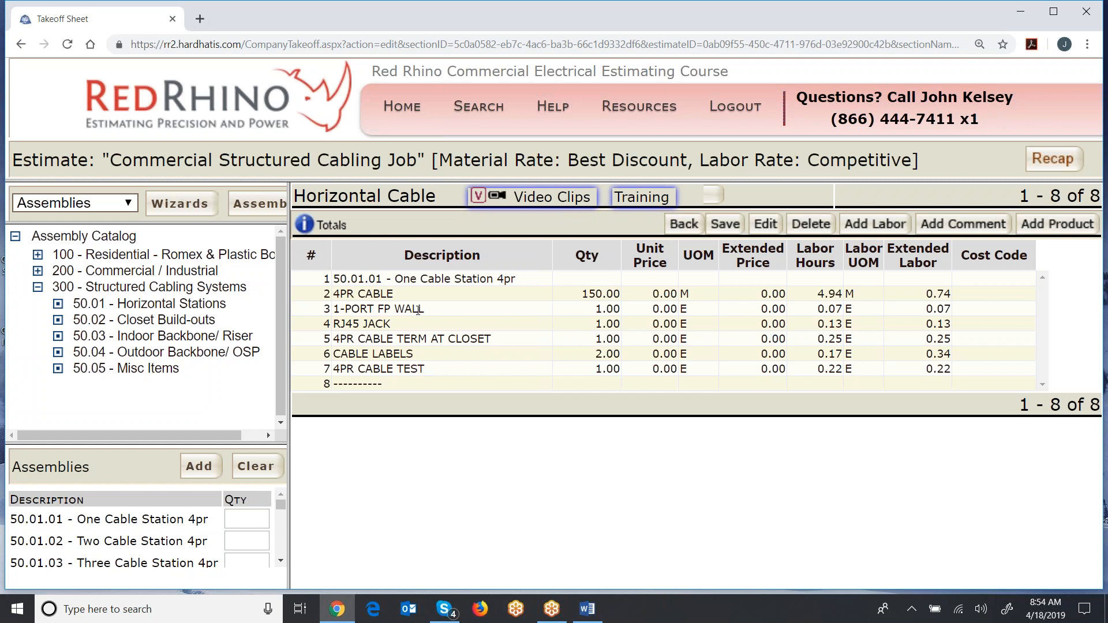
mouse_move(404, 328)
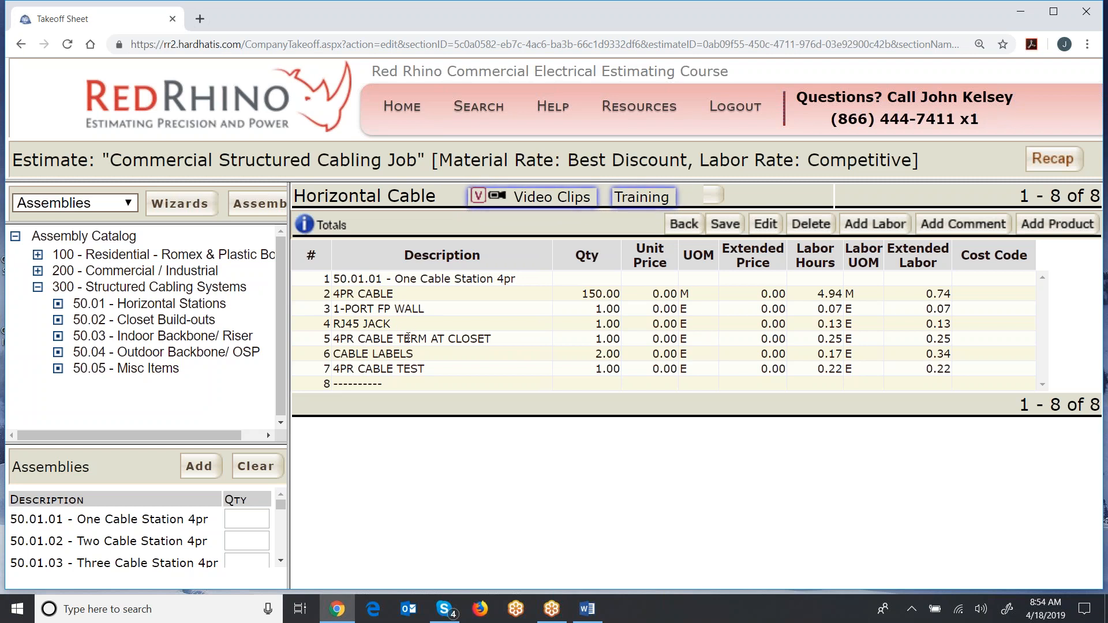
left_click(441, 338)
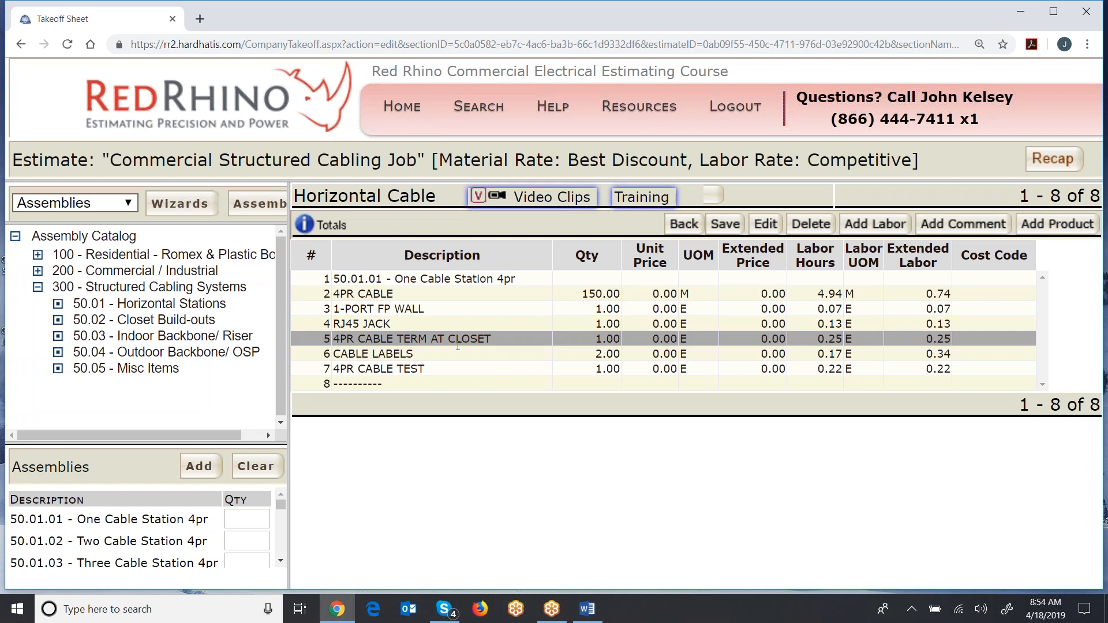